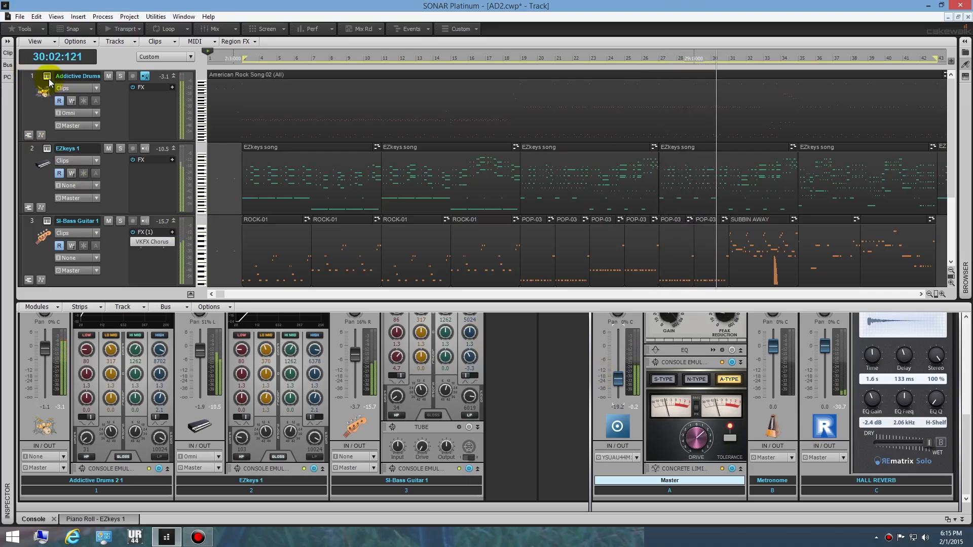
Inspect the Addictive Drums 2 KIT and FX pages, then close the drum instrument.
left_click(47, 76)
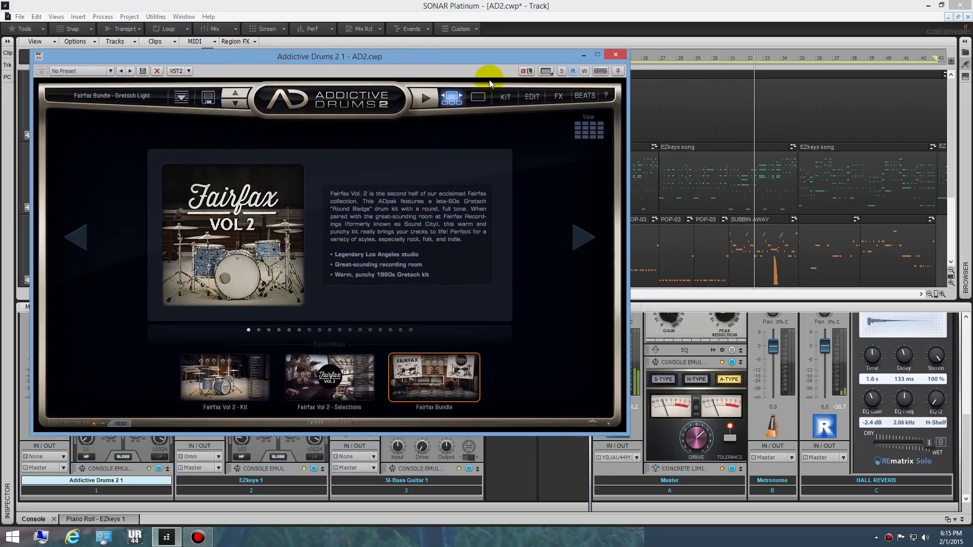
left_click(504, 96)
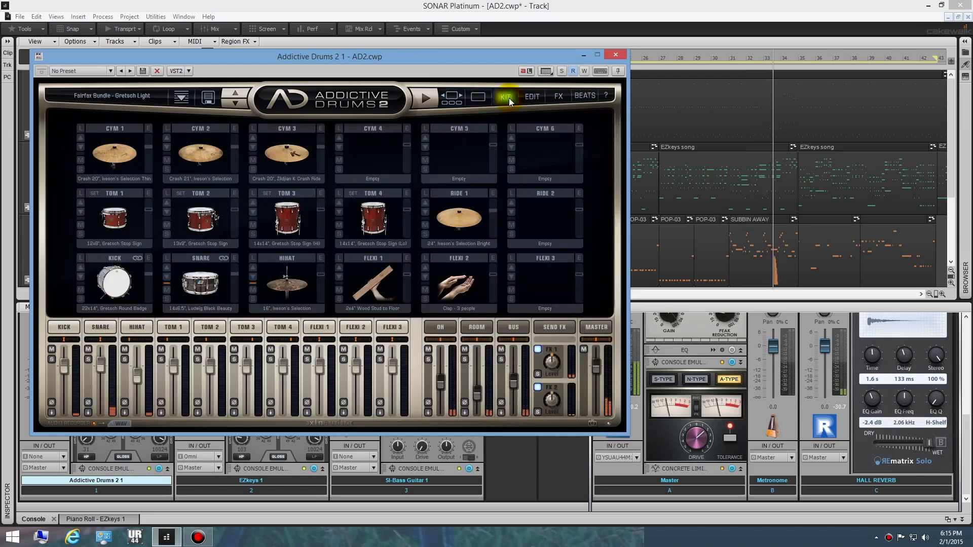
left_click(558, 98)
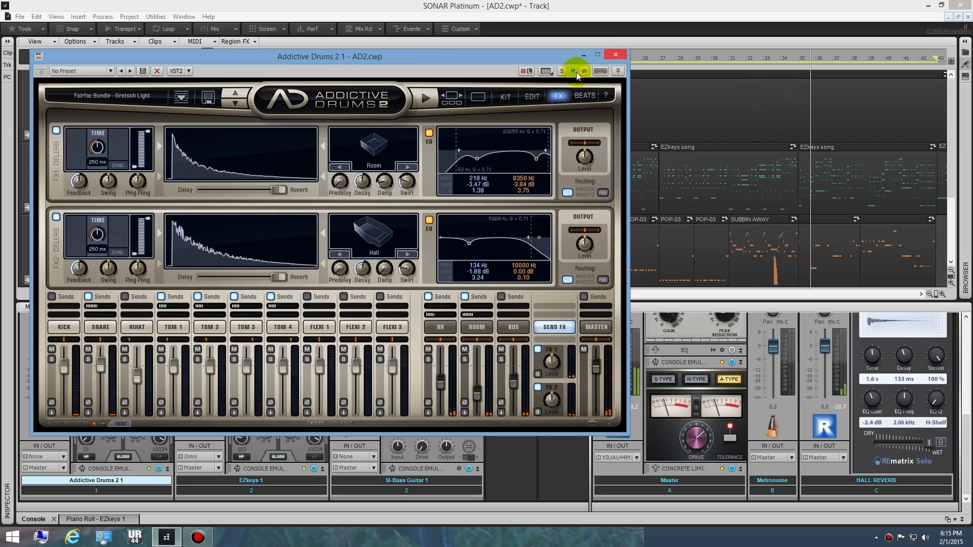
left_click(615, 54)
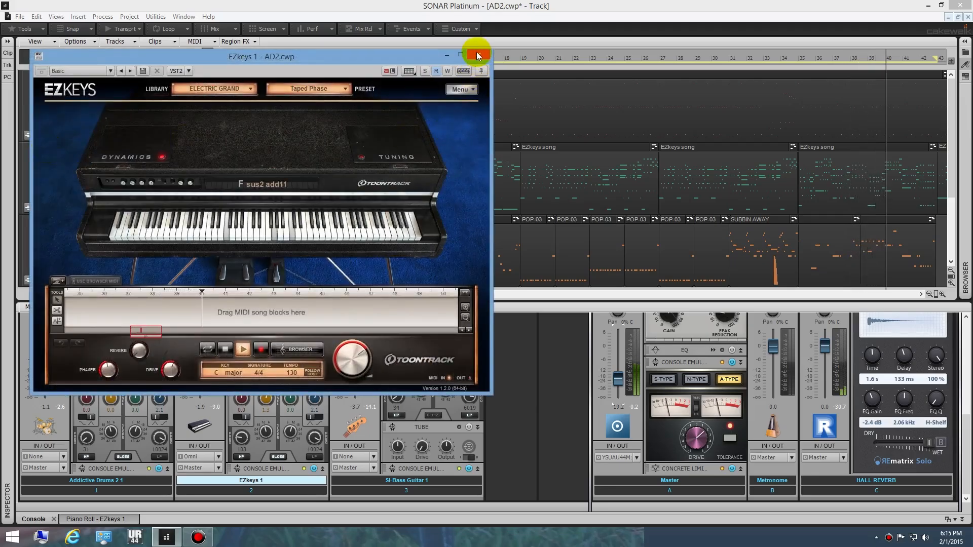
Close EZkeys, check and close SI-Bass Guitar, then reopen Addictive Drums 2.
left_click(476, 56)
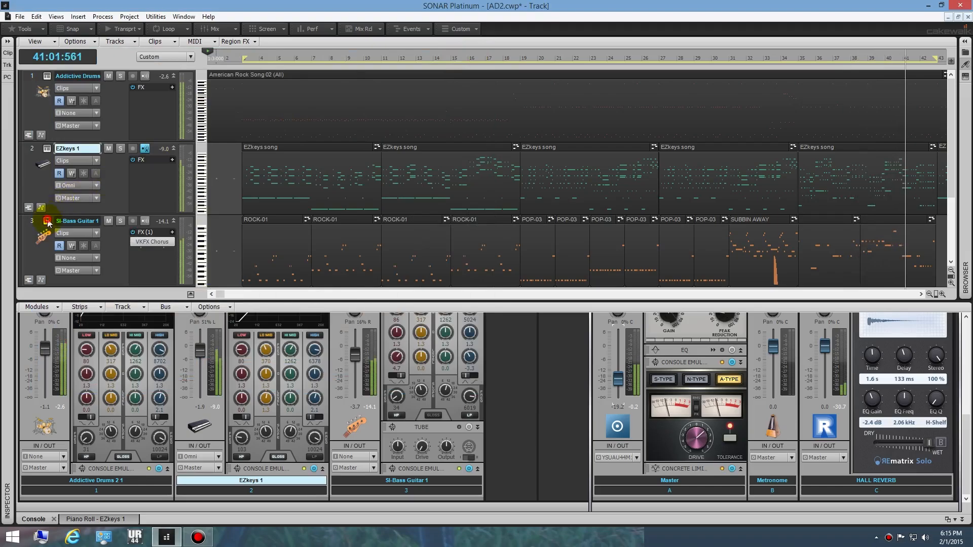
left_click(47, 221)
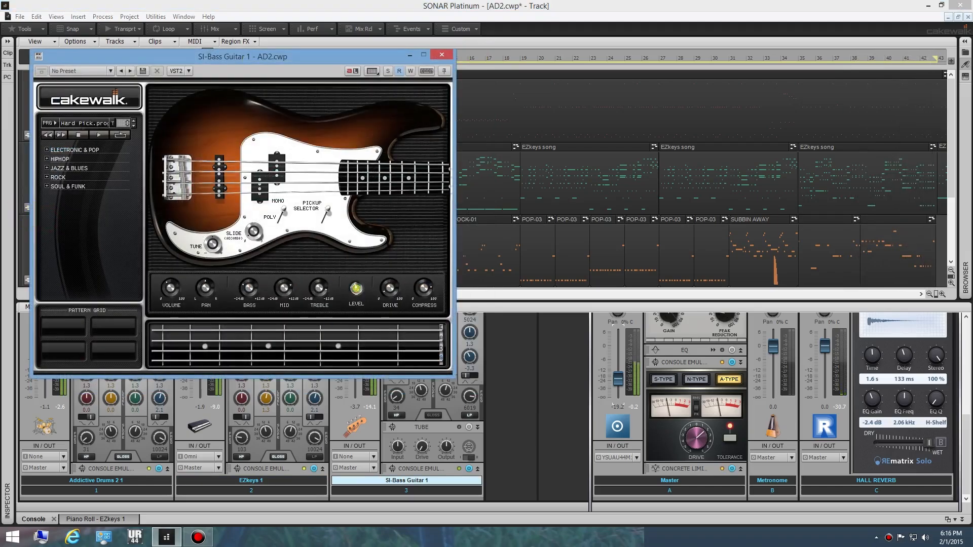
mouse_move(447, 56)
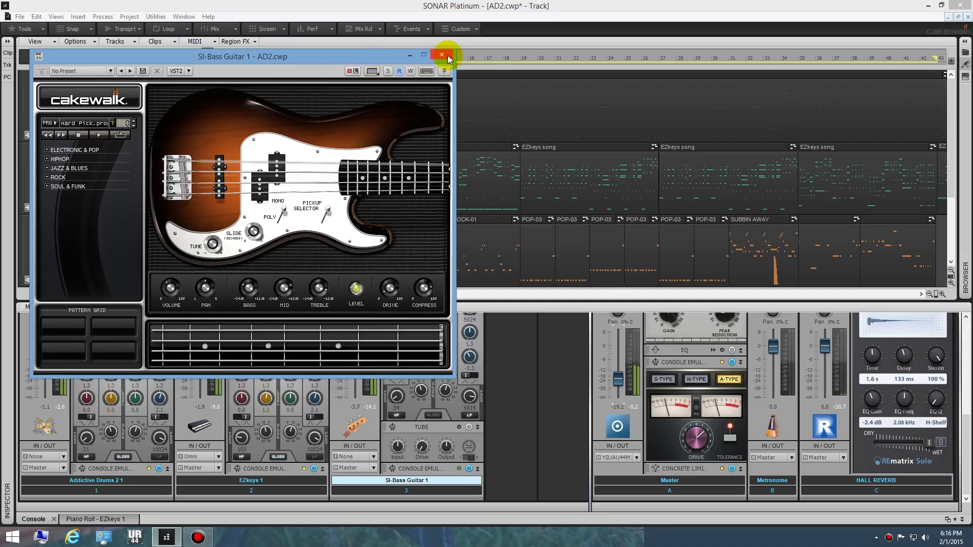
left_click(446, 56)
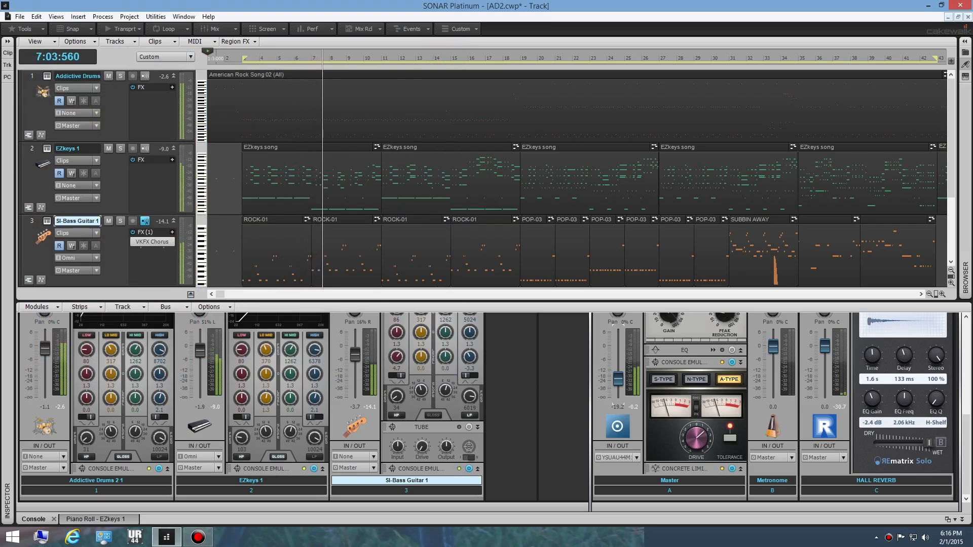
left_click(121, 76)
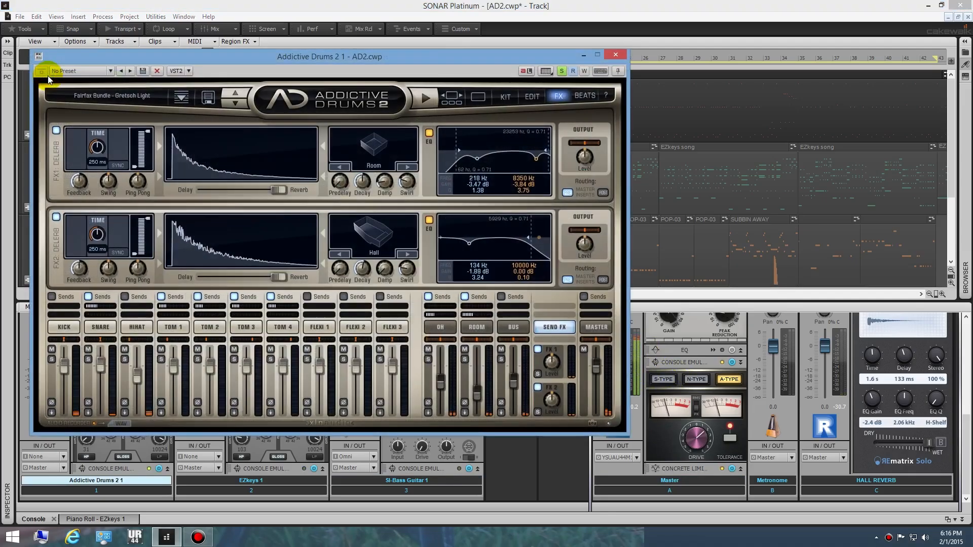
Browse the Addictive Drums 2 KIT, Explore and EDIT pages.
left_click(505, 97)
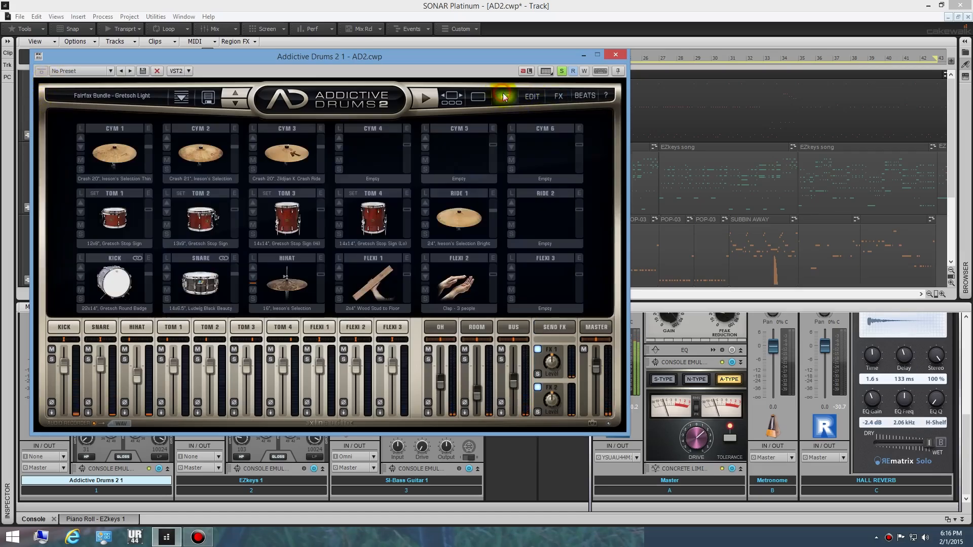
left_click(478, 97)
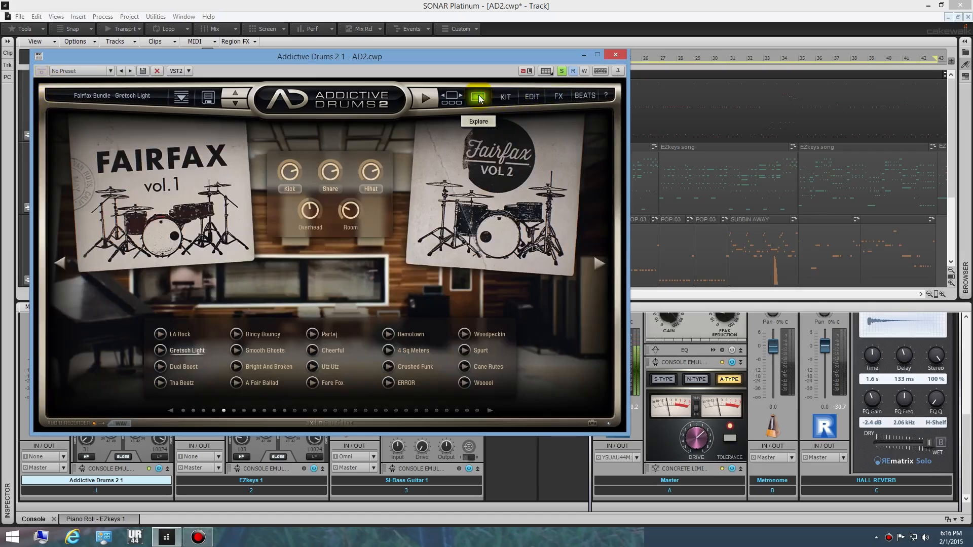
mouse_move(531, 98)
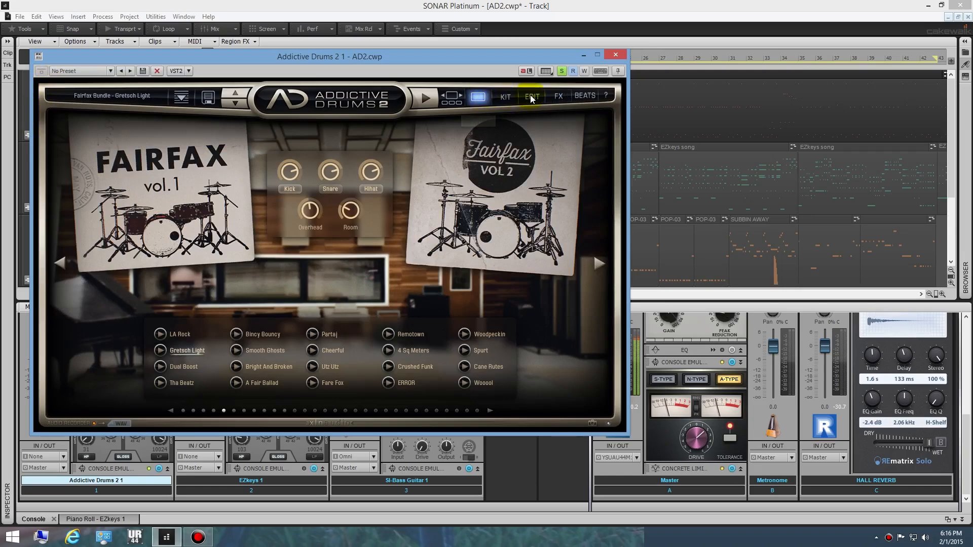
left_click(532, 96)
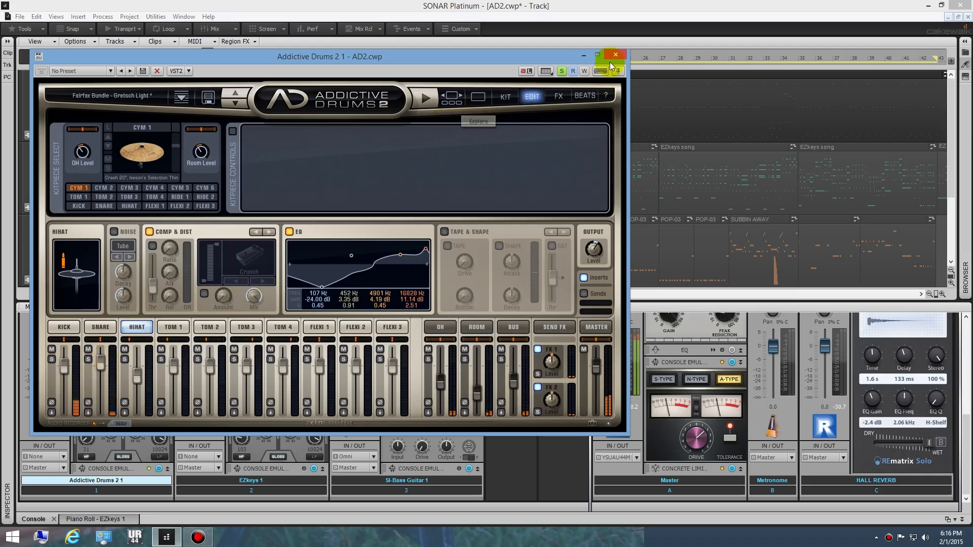
left_click(614, 55)
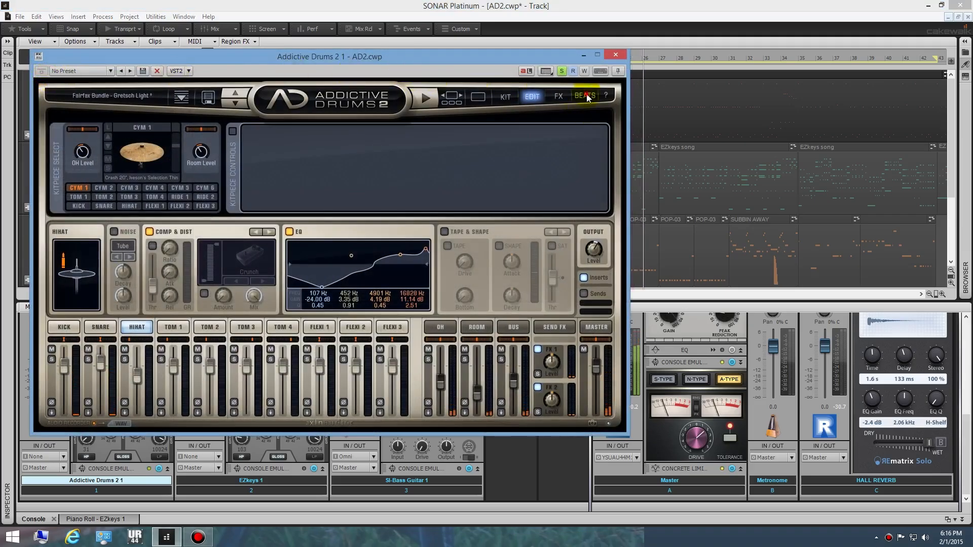
Show the BEATS library and scroll through the groove list.
left_click(583, 96)
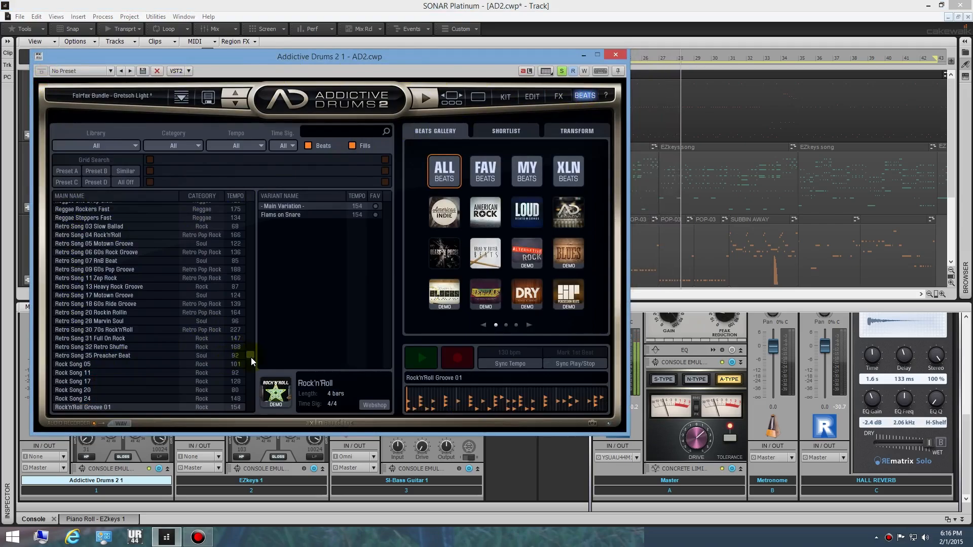
scroll("up", 3)
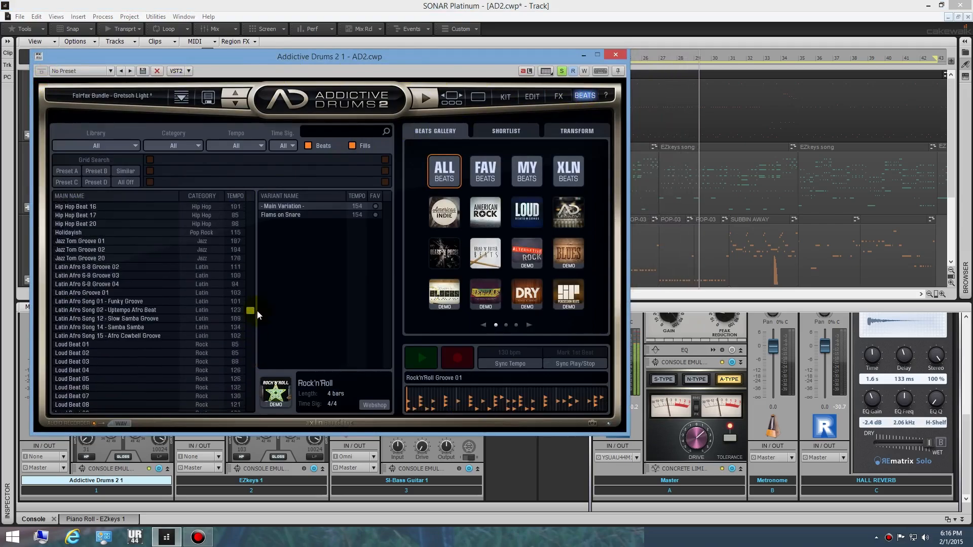
scroll("down", 3)
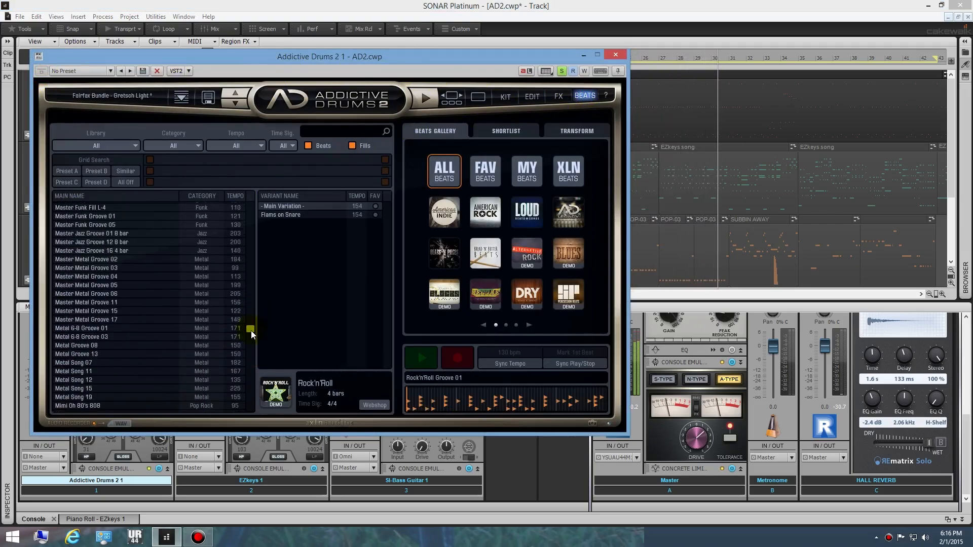
scroll("down", 3)
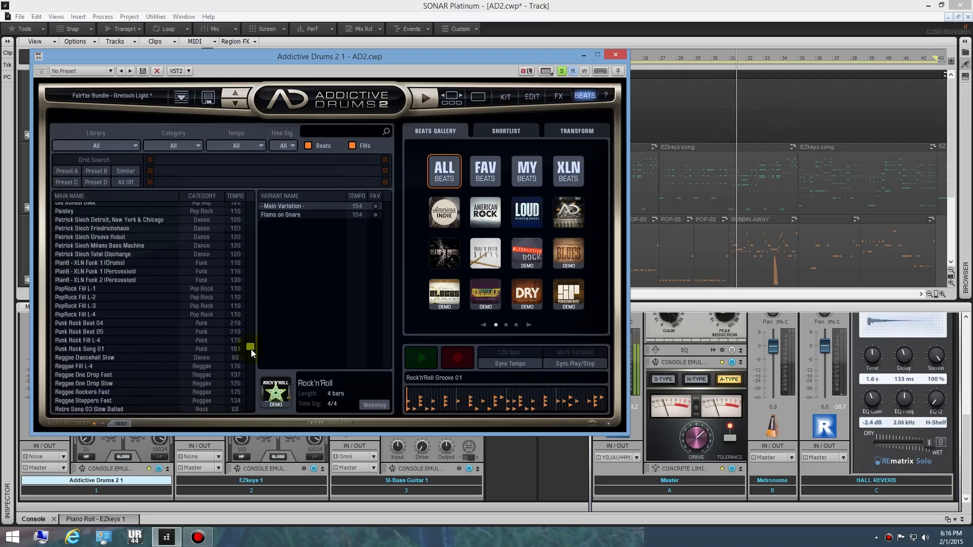
scroll("down", 3)
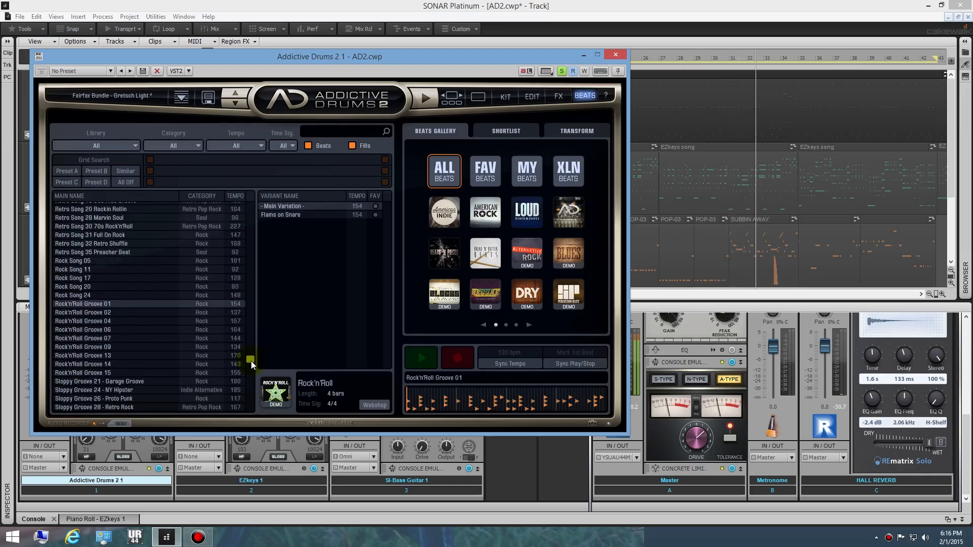
scroll("up", 3)
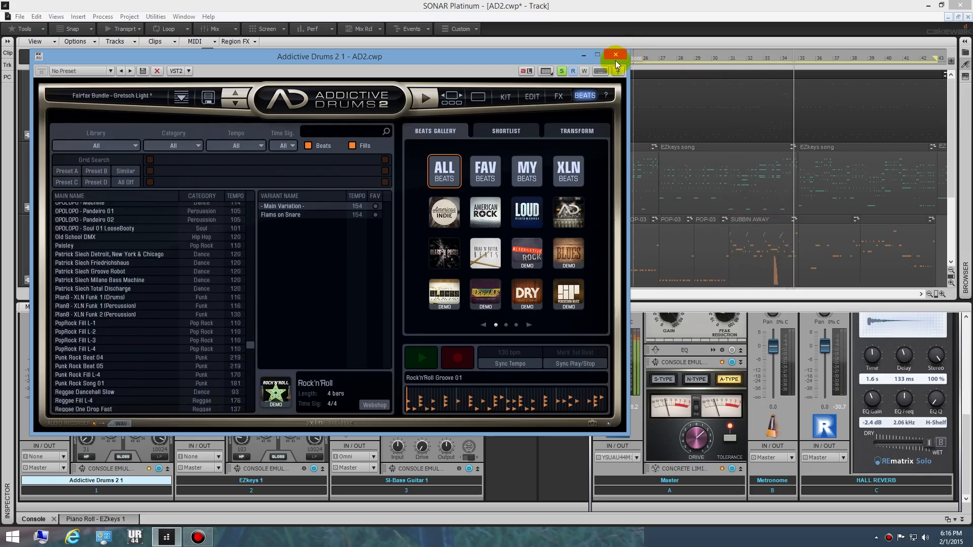
Close Addictive Drums 2, play the project, and open the EZkeys 1 interface.
left_click(614, 54)
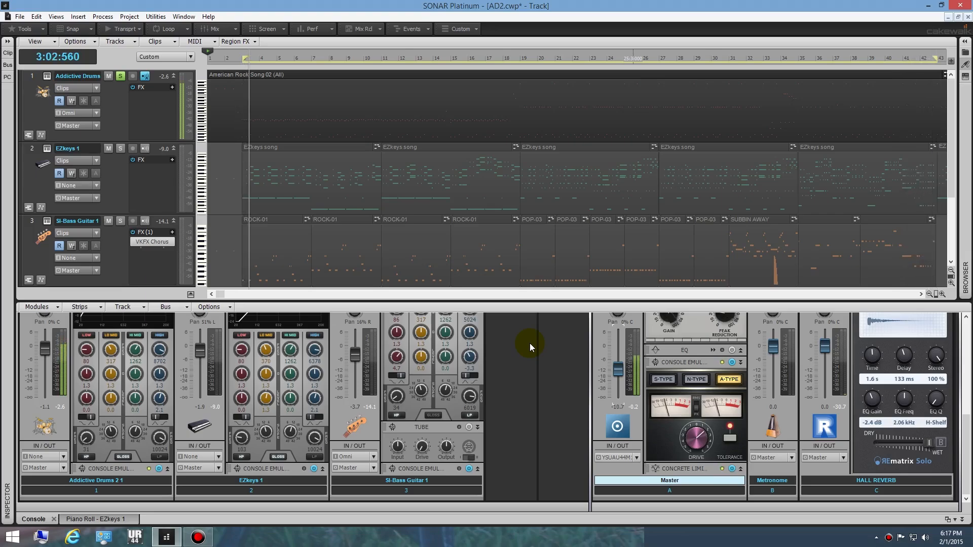
left_click(259, 74)
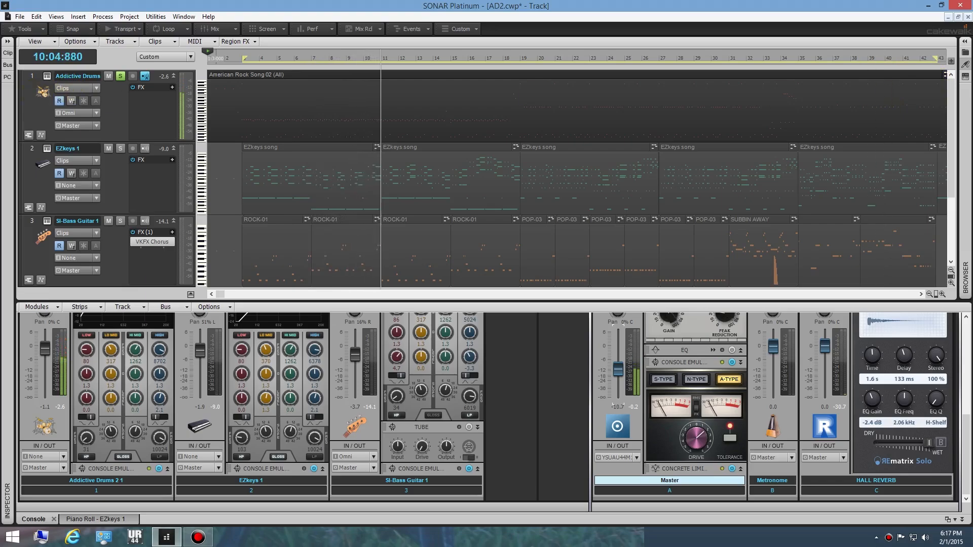
left_click(49, 152)
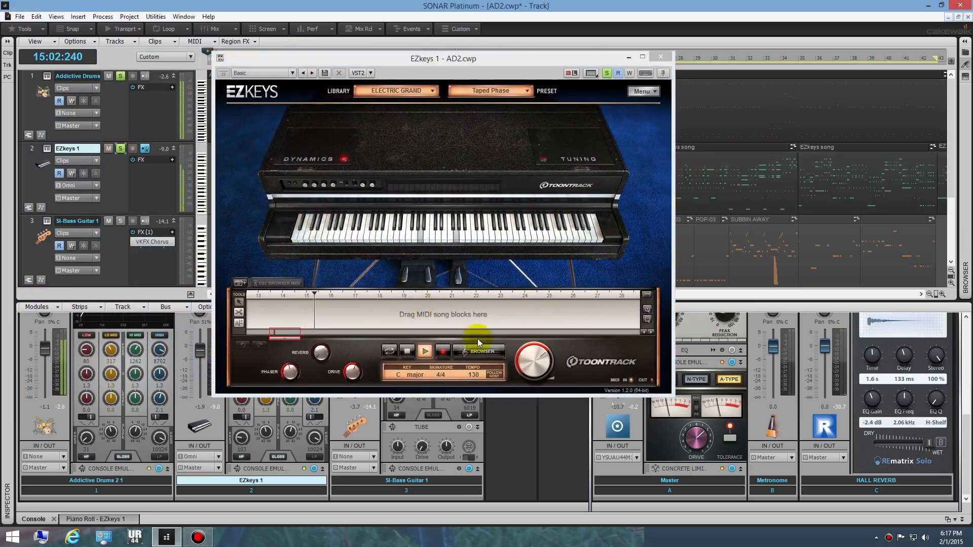
Scroll the EZkeys MIDI Libraries column and select Gospel > Straight 4/4.
left_click(480, 351)
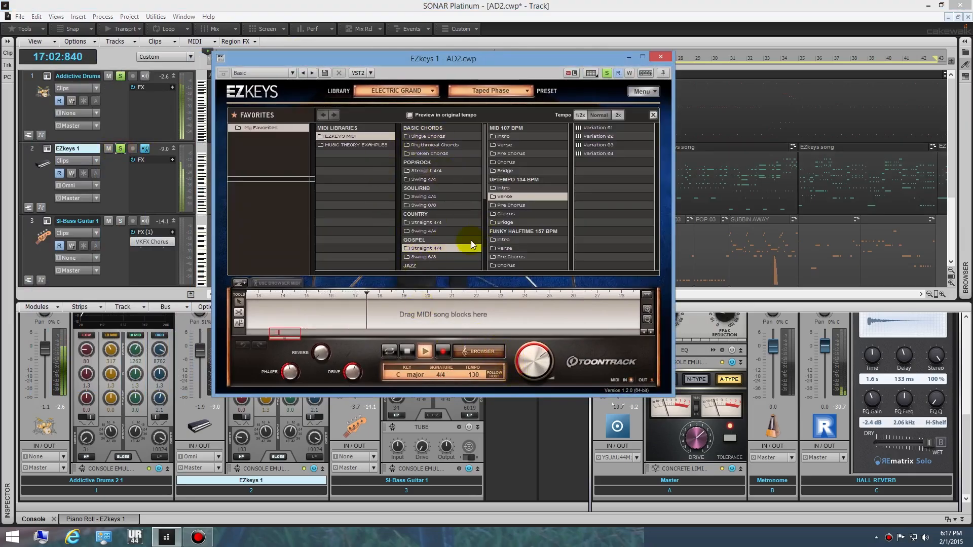
scroll("down", 3)
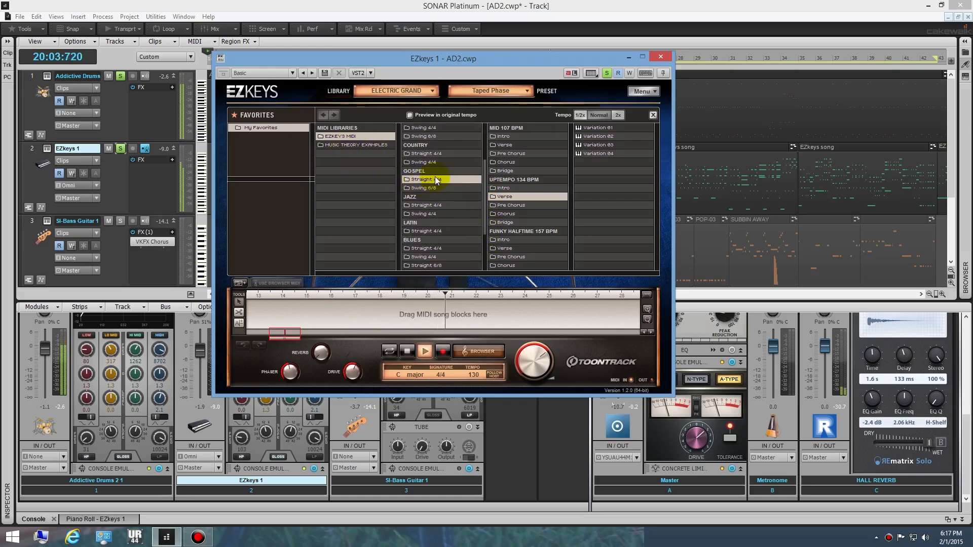
mouse_move(431, 230)
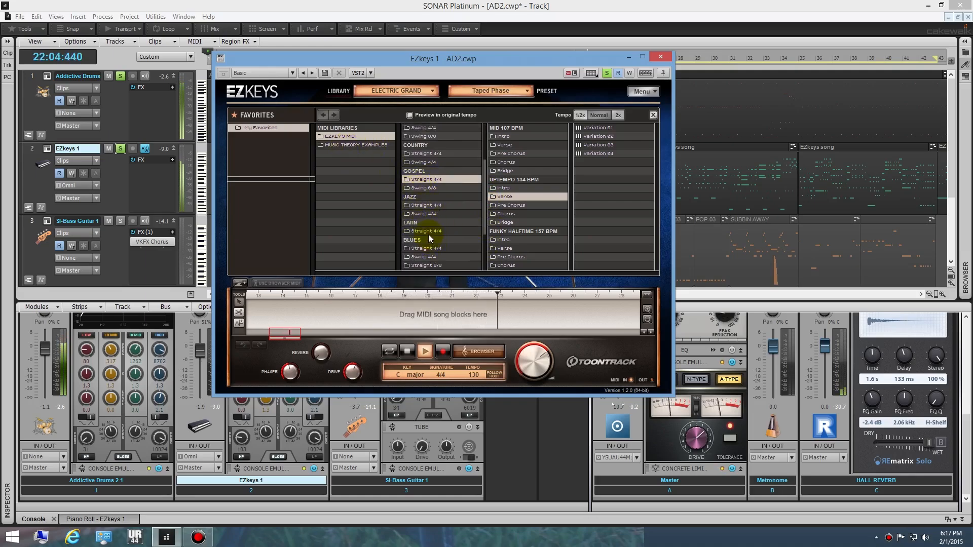
left_click(509, 196)
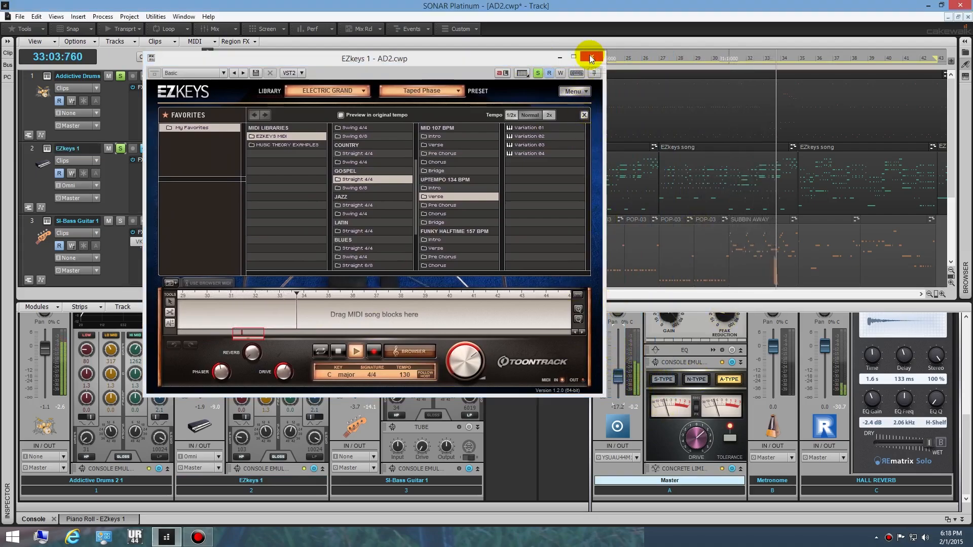
Close EZkeys and open an EZkeys song clip in the Piano Roll.
left_click(589, 58)
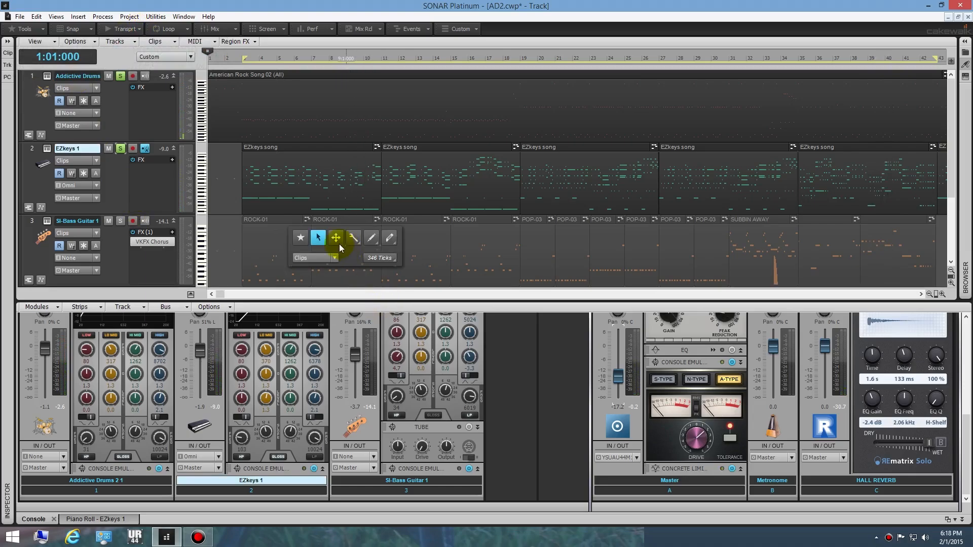
double_click(290, 185)
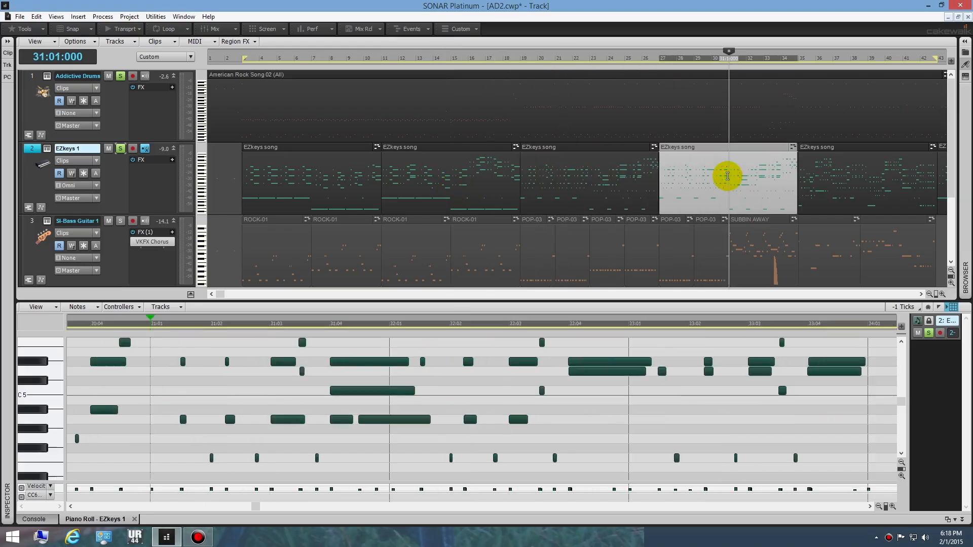
mouse_move(638, 203)
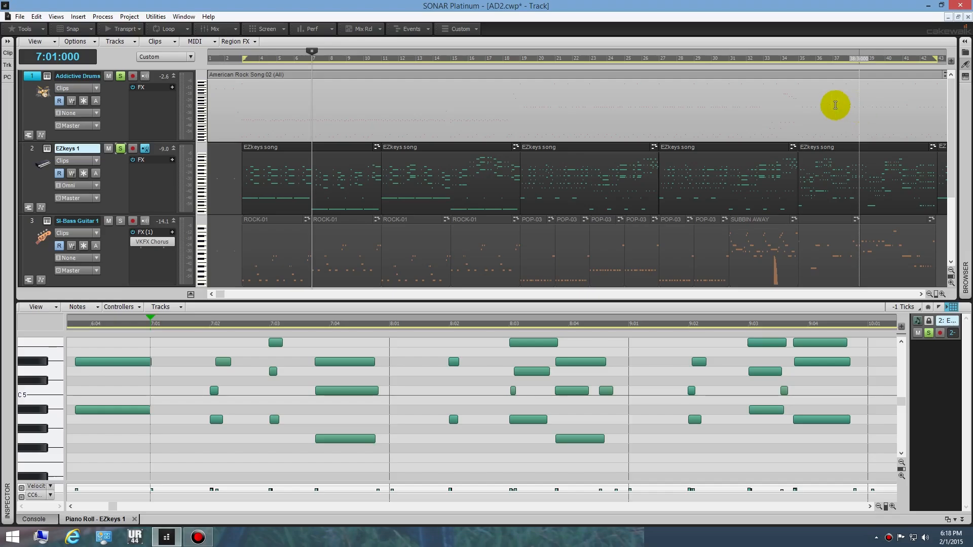
mouse_move(347, 107)
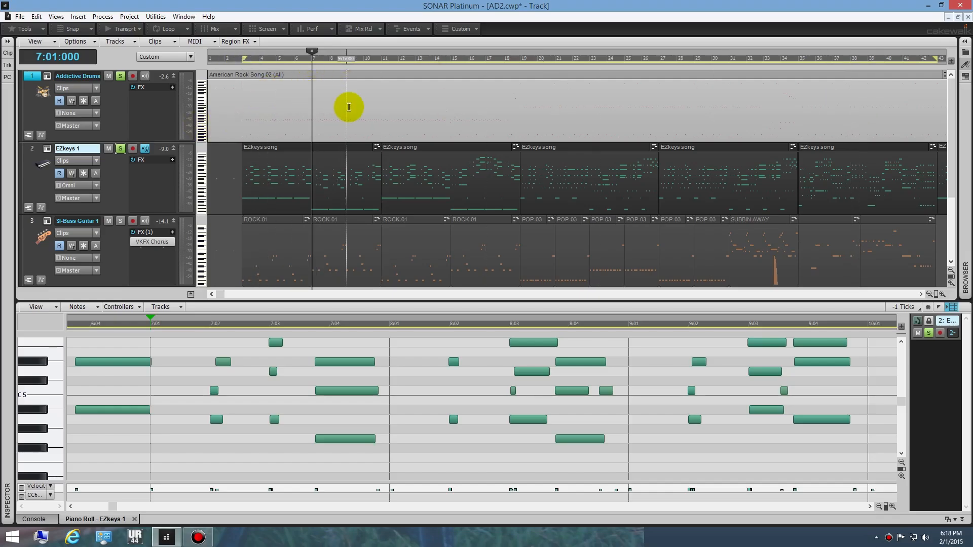
mouse_move(435, 108)
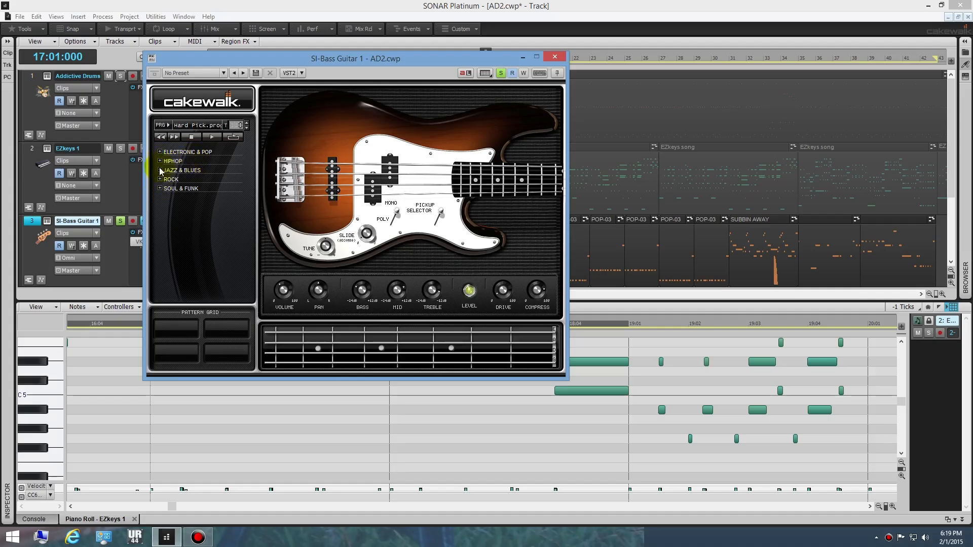
Expand the SI-Bass Guitar HIPHOP pattern folder, then close the bass plugin window.
left_click(160, 161)
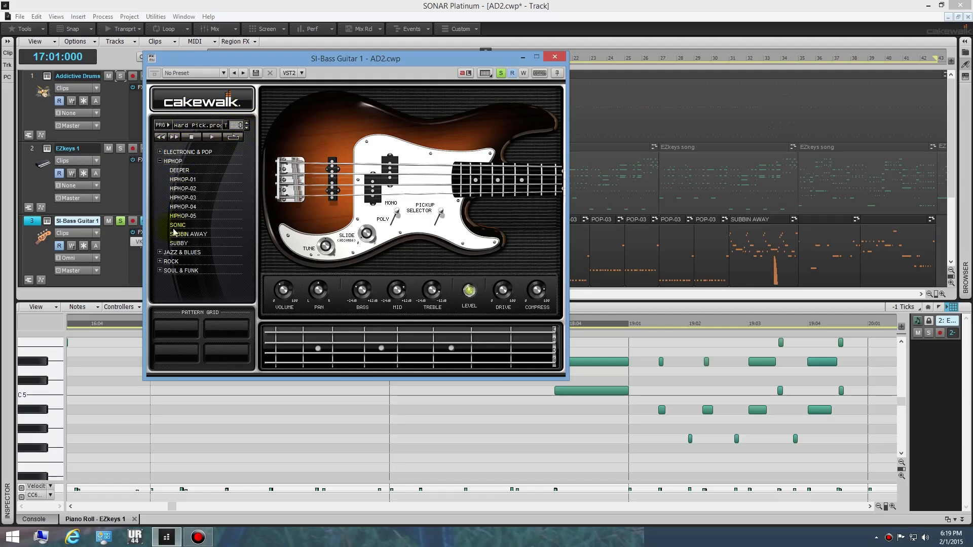
mouse_move(554, 58)
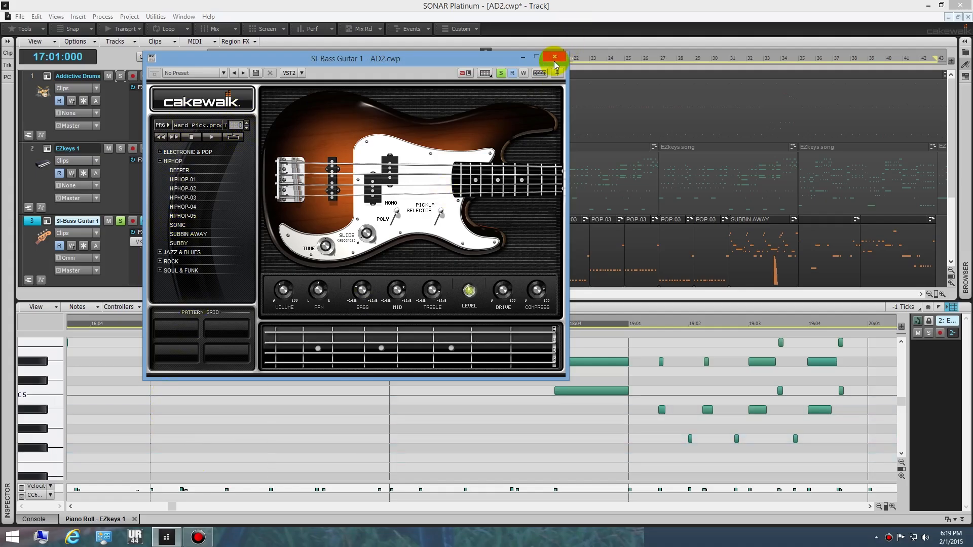
left_click(553, 57)
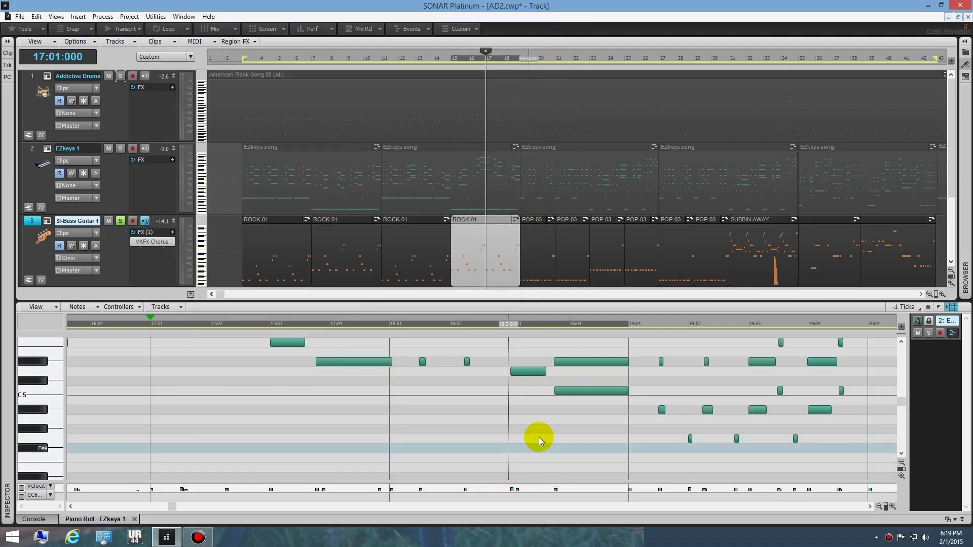
mouse_move(460, 438)
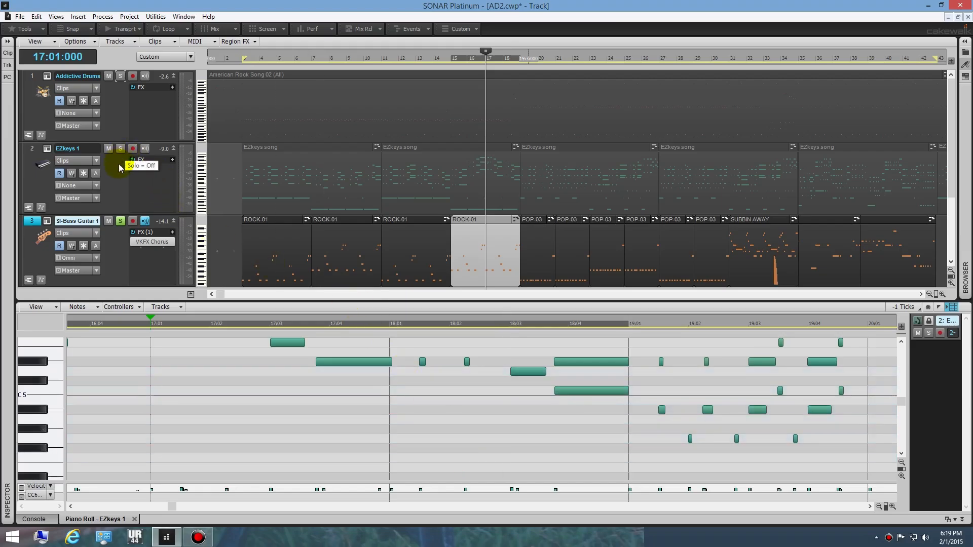
mouse_move(38, 154)
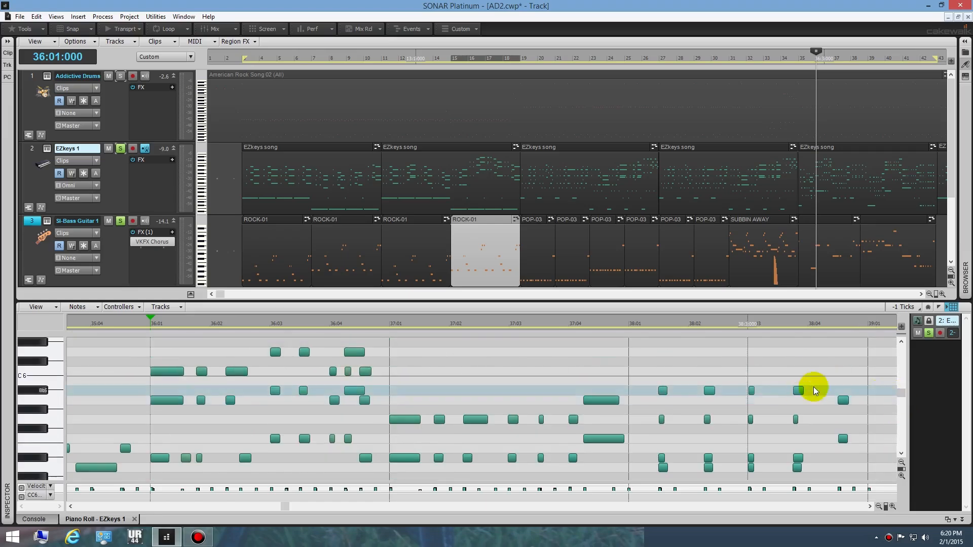
mouse_move(158, 118)
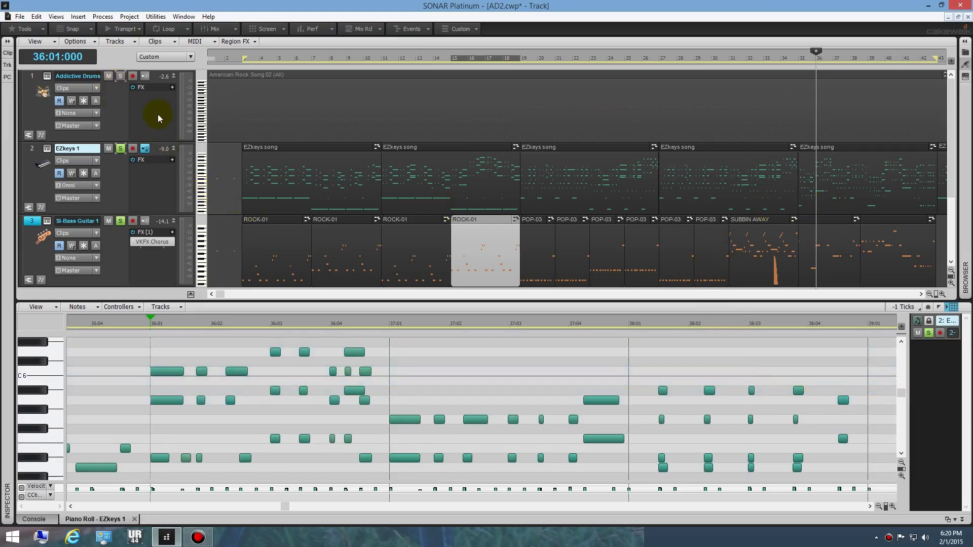
mouse_move(105, 36)
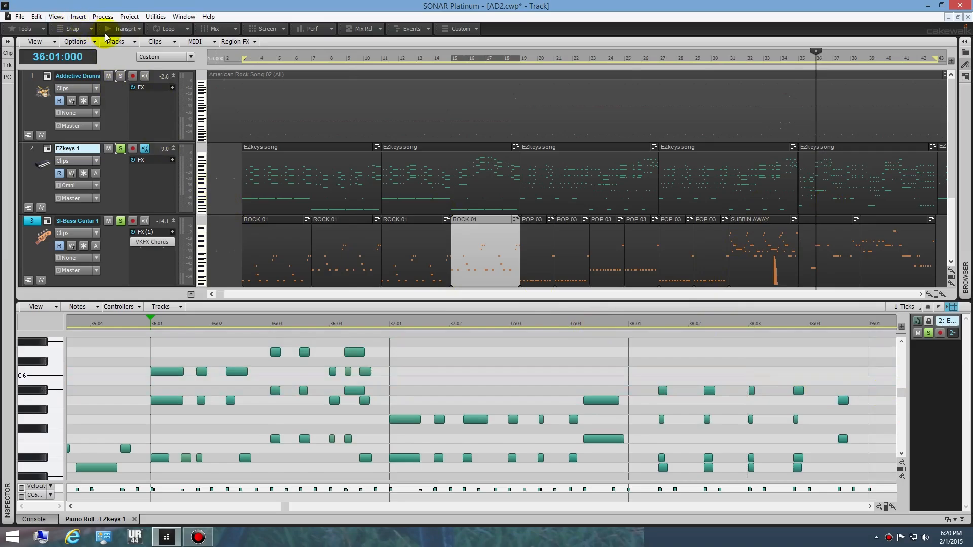
Show the Control Bar Transport module and play the song from the start.
left_click(125, 28)
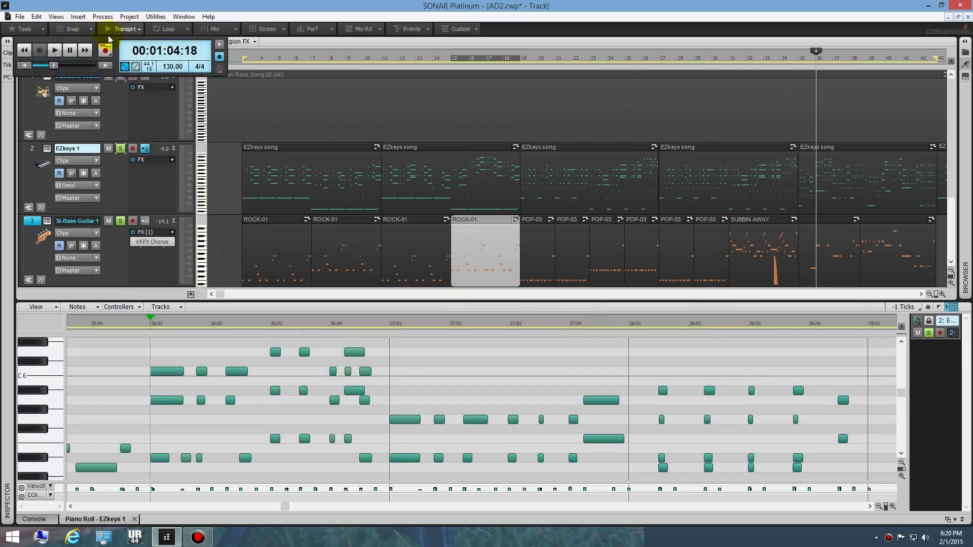
left_click(54, 50)
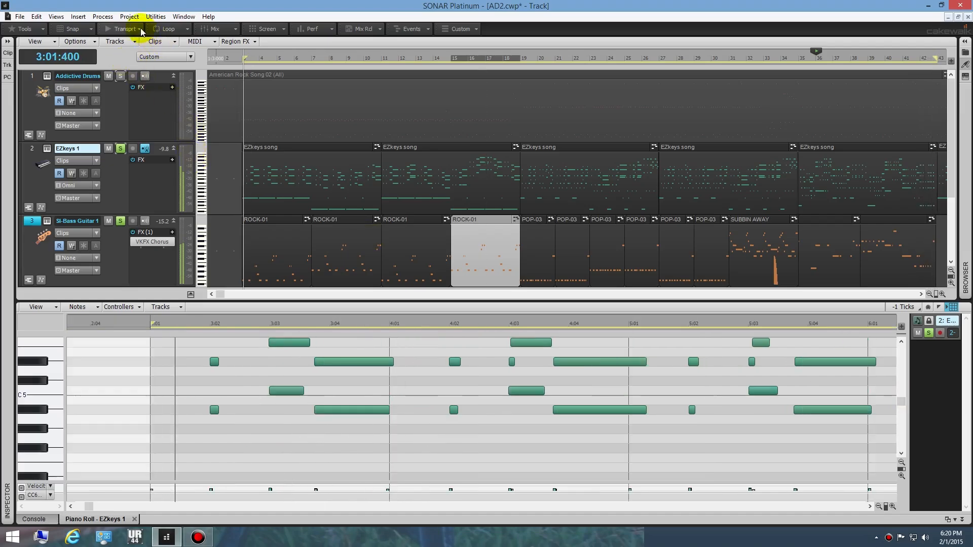
left_click(124, 28)
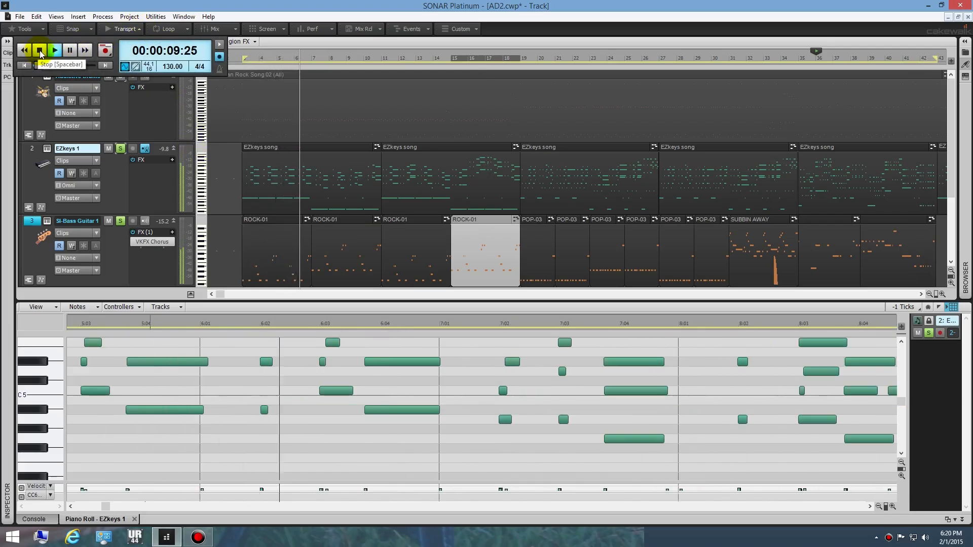
left_click(54, 49)
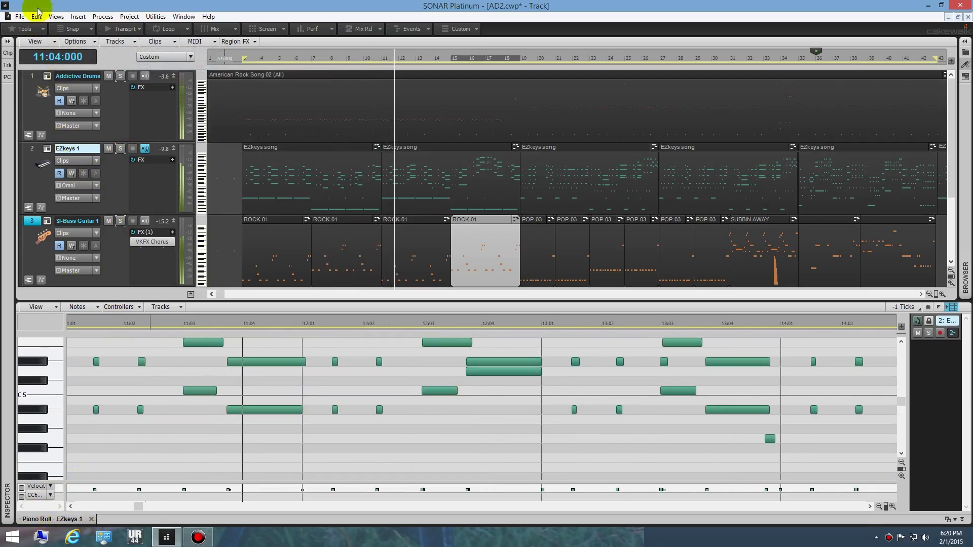
Choose Views > Console View to show drums, keys, bass, master and hall reverb strips.
left_click(55, 17)
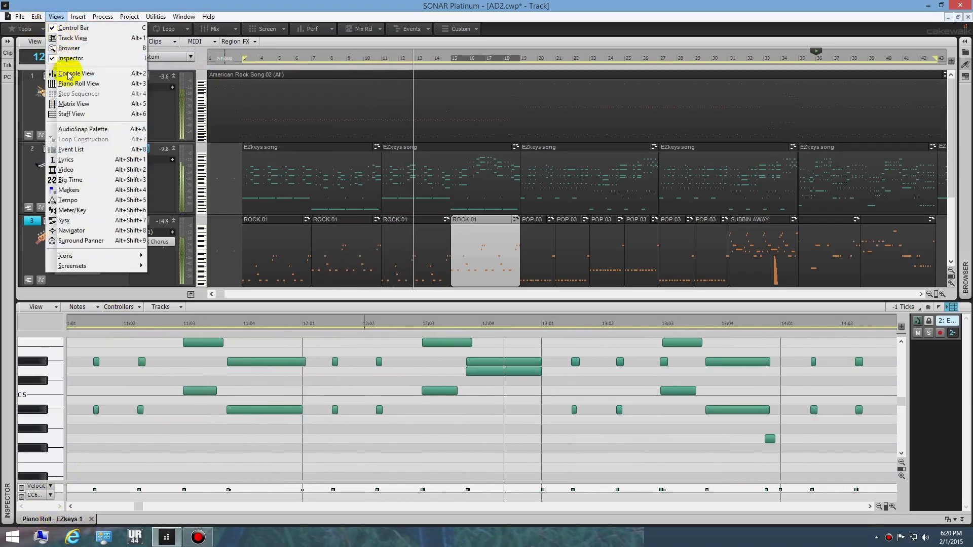
left_click(75, 73)
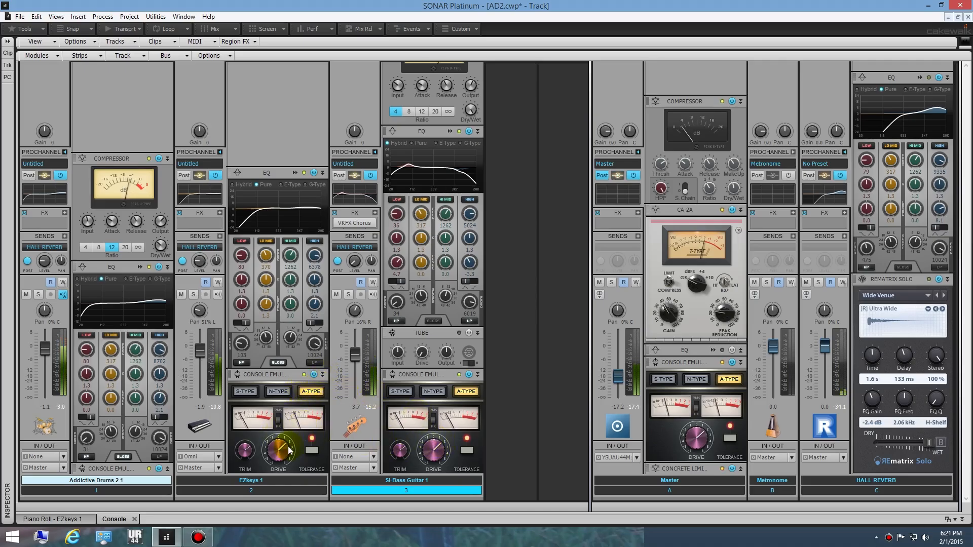
left_click(326, 375)
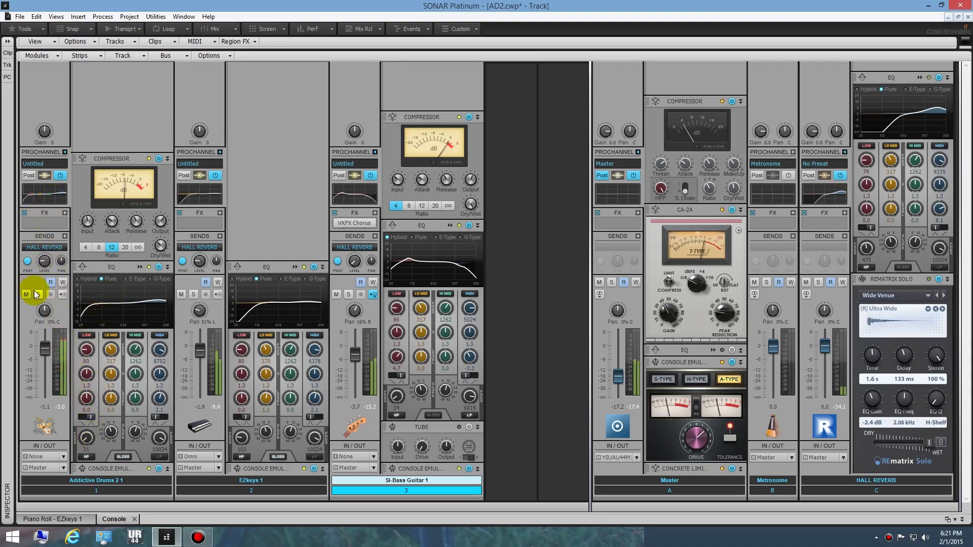
mouse_move(38, 293)
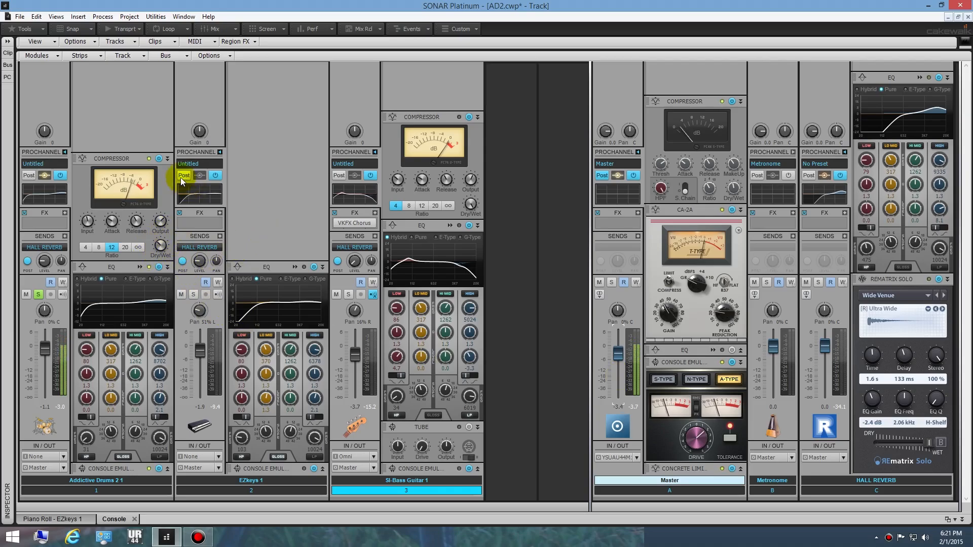
mouse_move(160, 158)
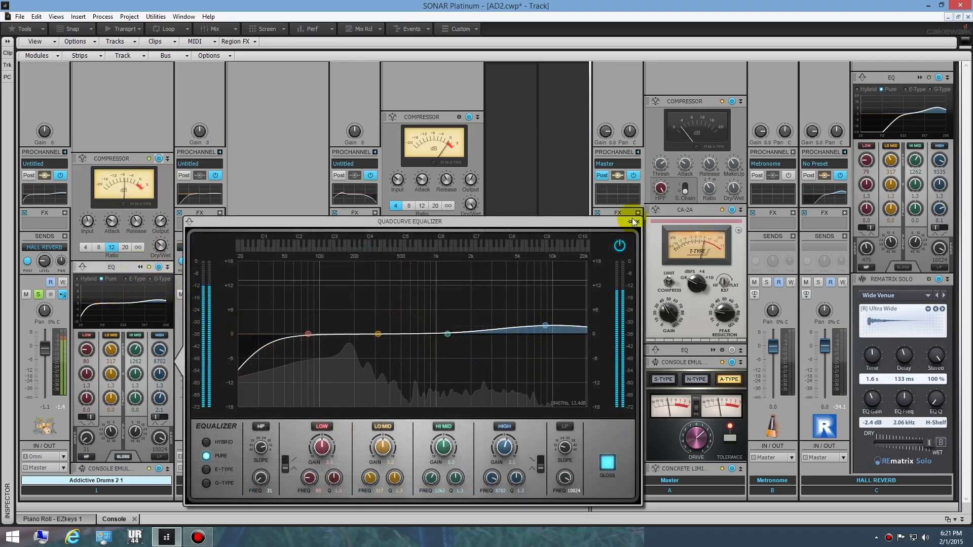
Close the QuadCurve Equalizer window to reveal the full console.
left_click(633, 221)
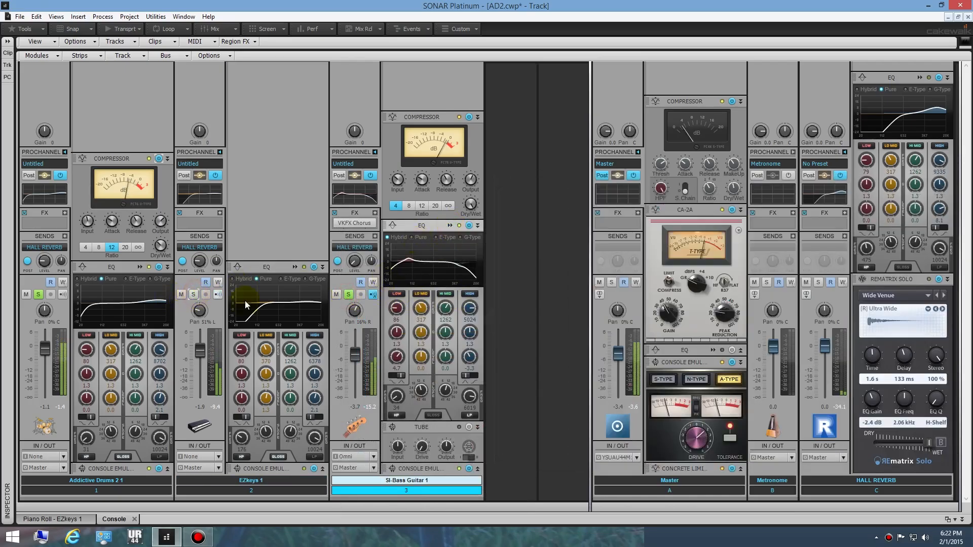
left_click(450, 225)
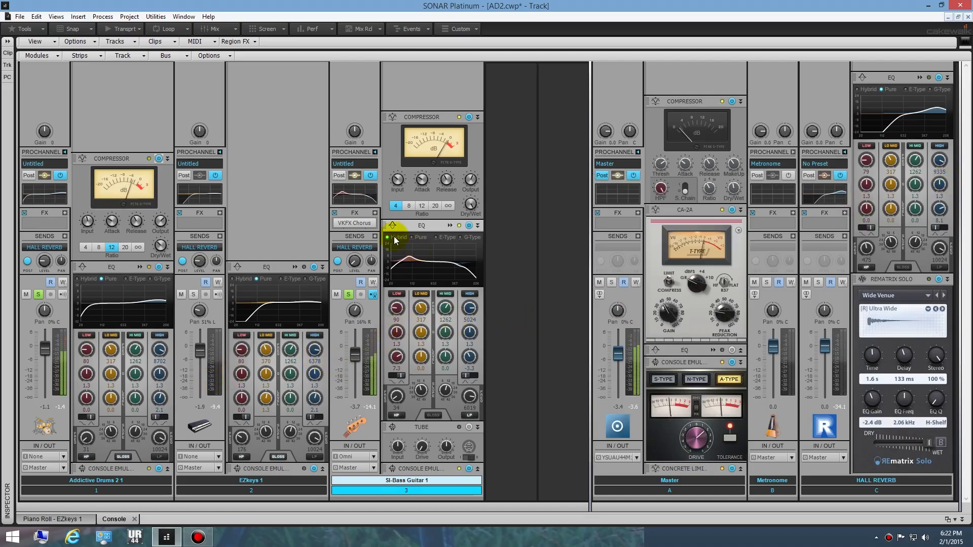
left_click(354, 222)
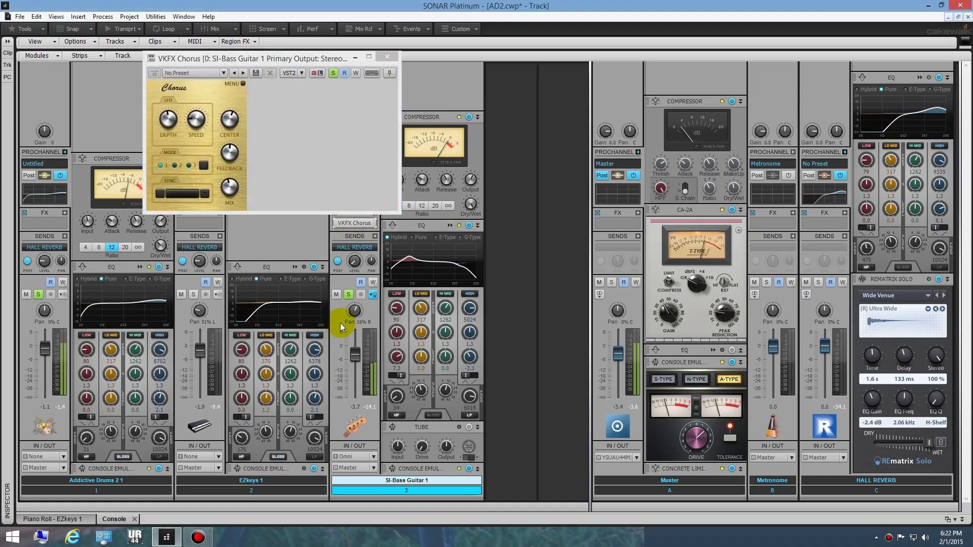
mouse_move(280, 251)
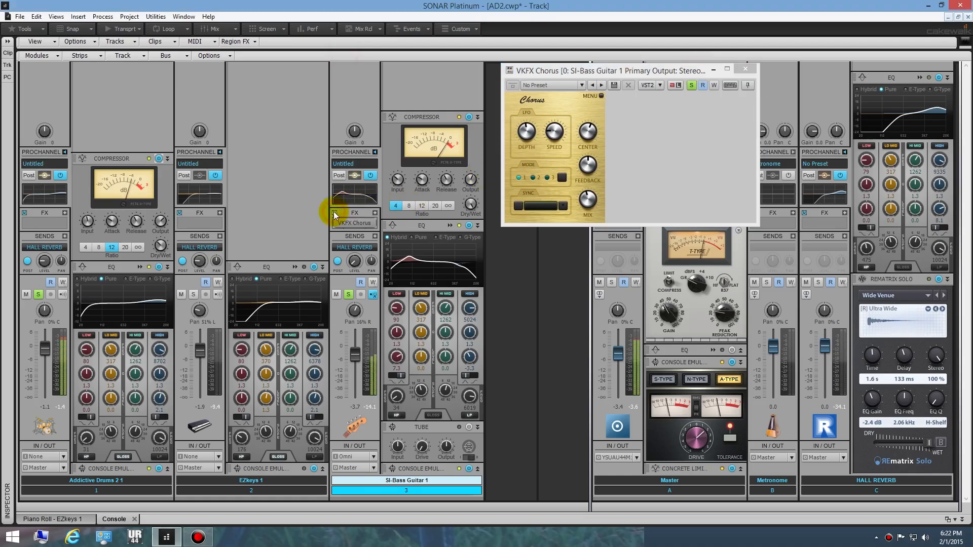
mouse_move(353, 223)
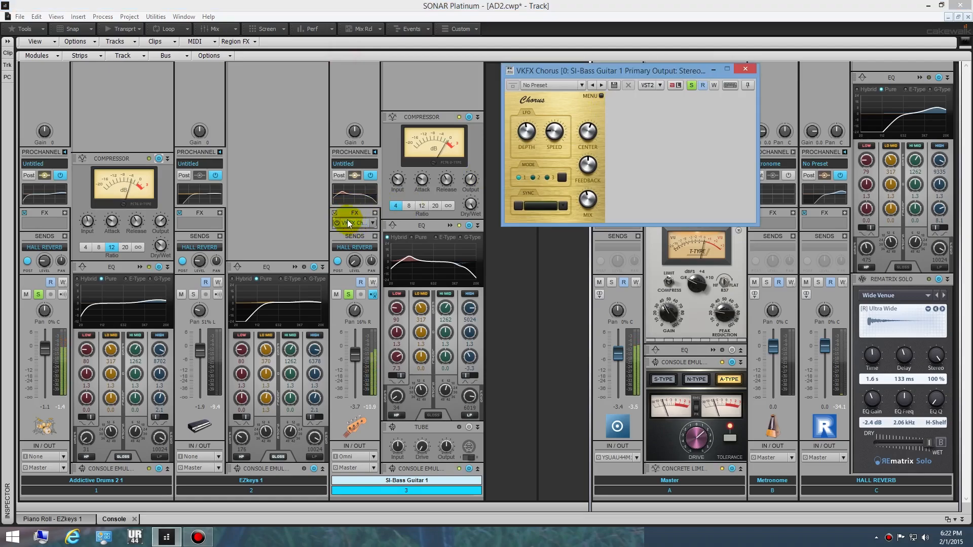
left_click(354, 221)
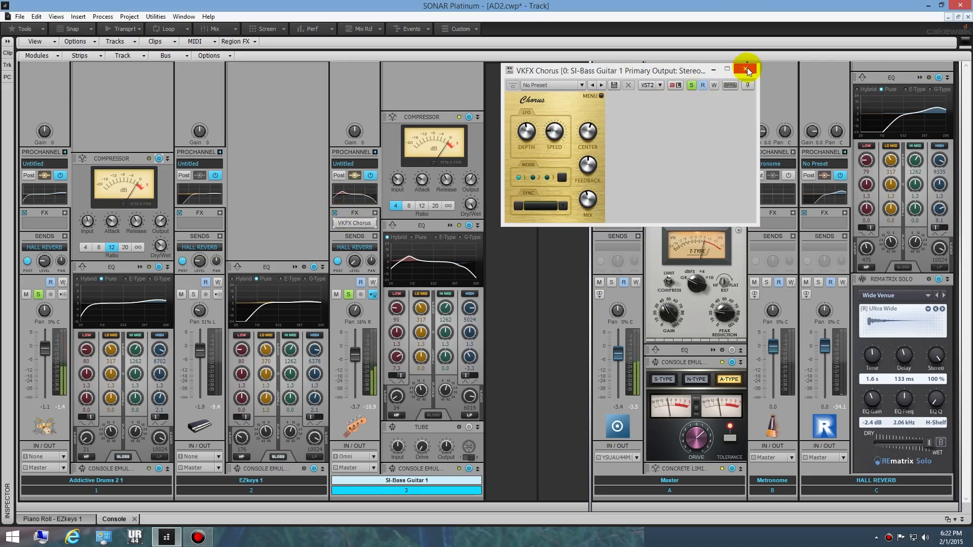
left_click(747, 69)
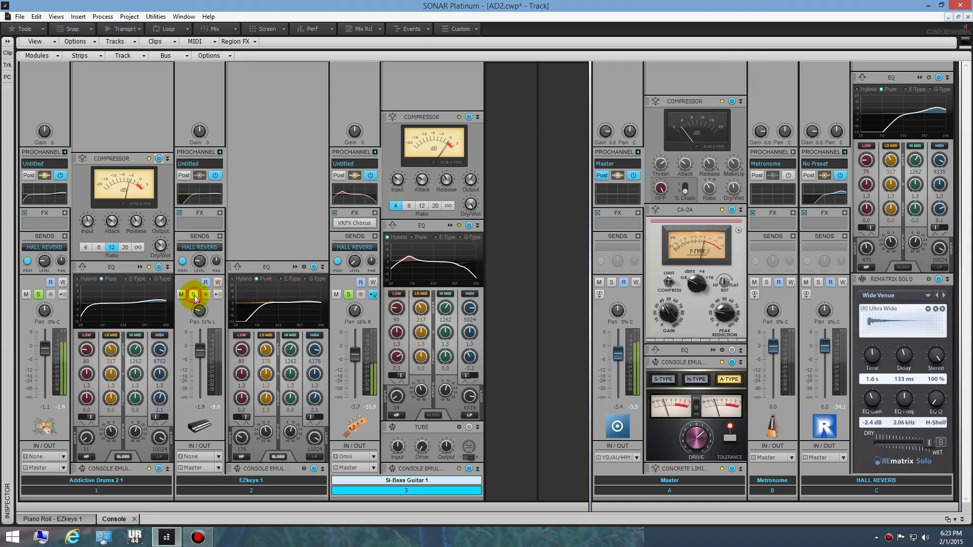
left_click(817, 283)
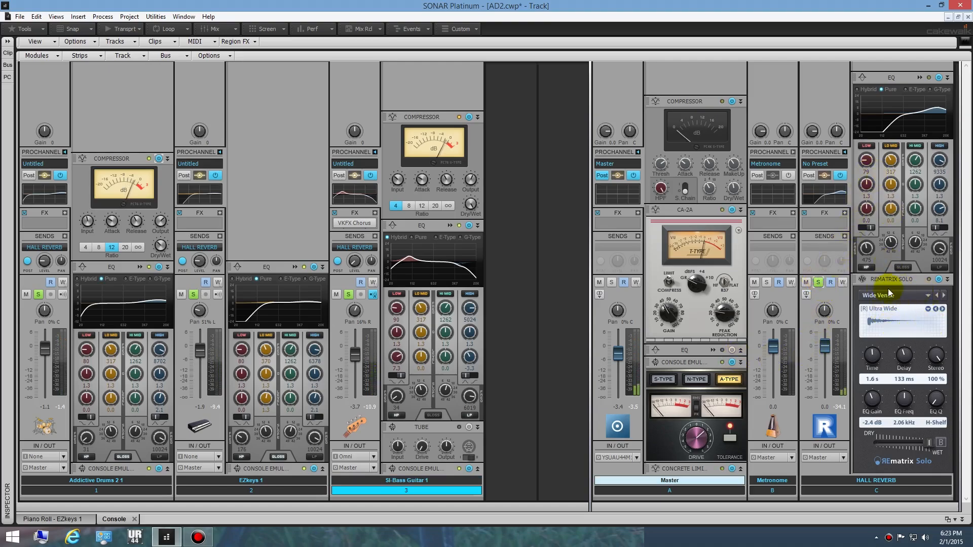
left_click(937, 296)
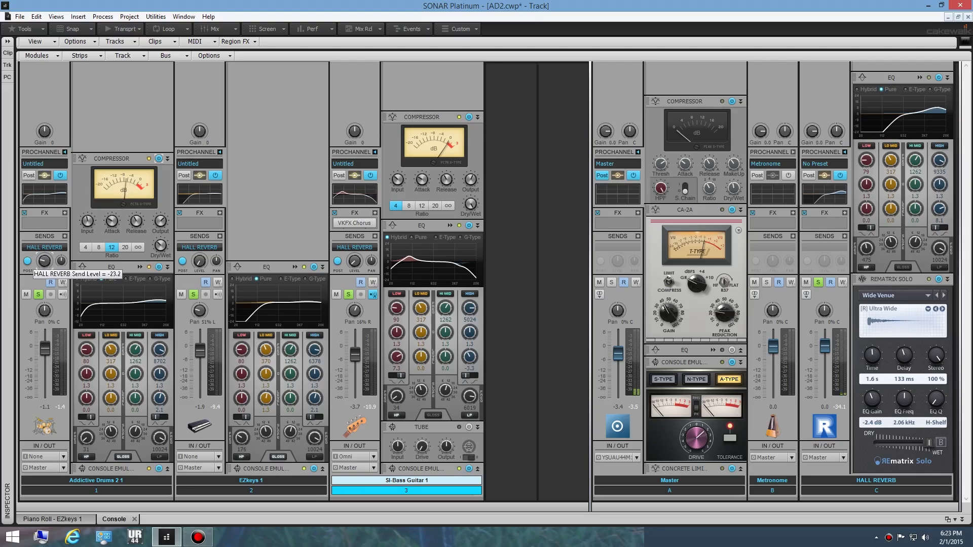
left_click(354, 262)
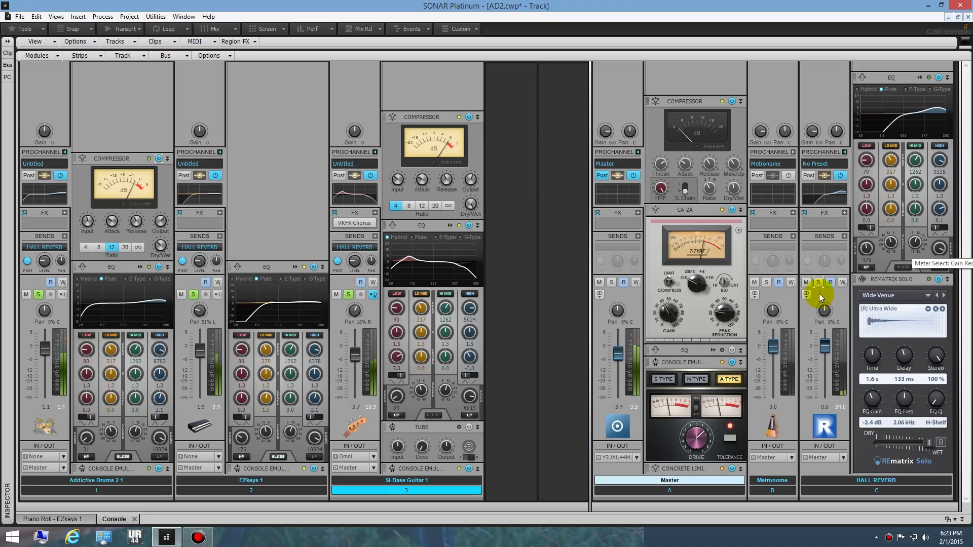
left_click(807, 282)
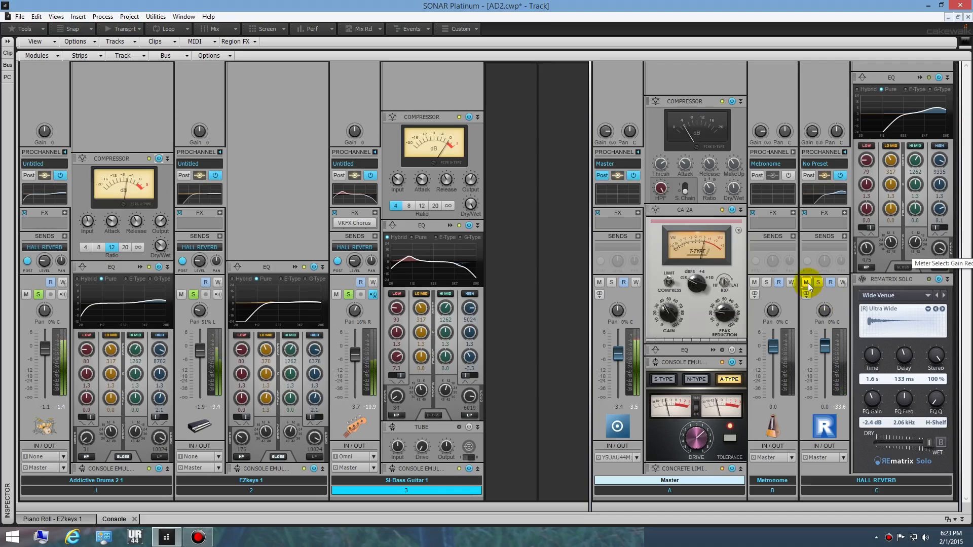
left_click(619, 175)
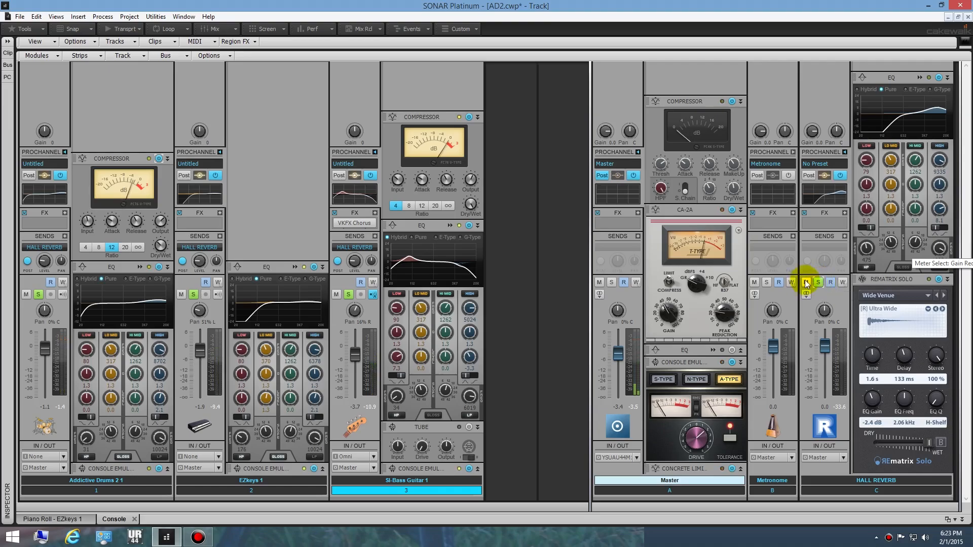
left_click(806, 282)
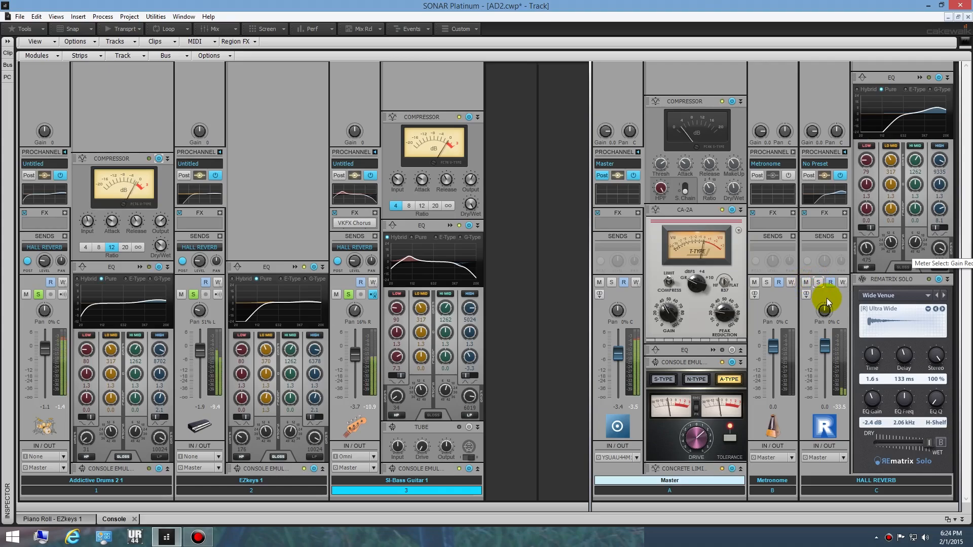
mouse_move(622, 356)
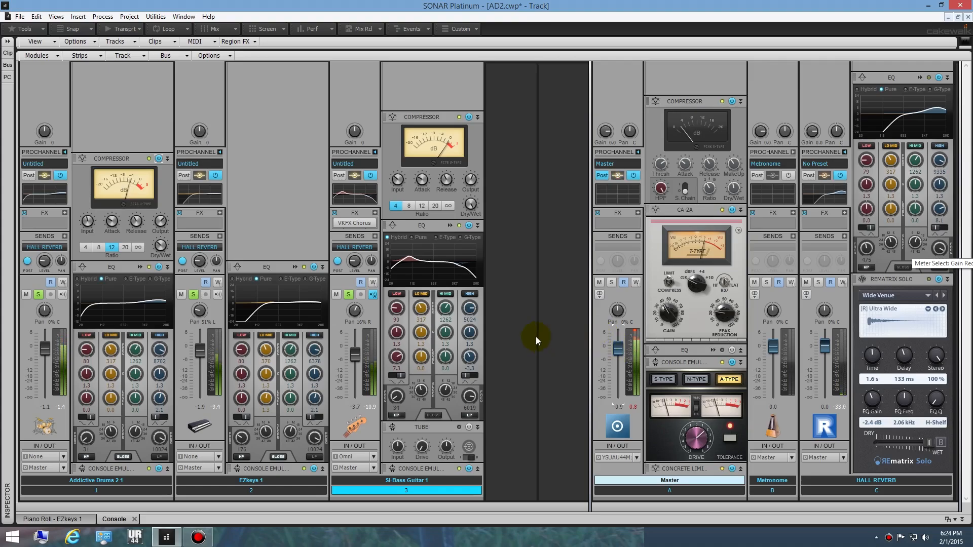
mouse_move(518, 249)
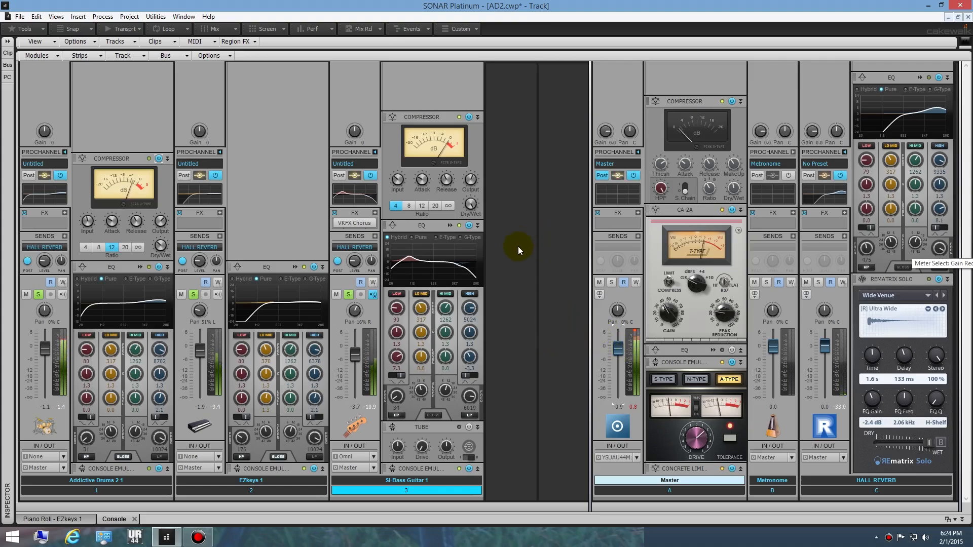
mouse_move(691, 305)
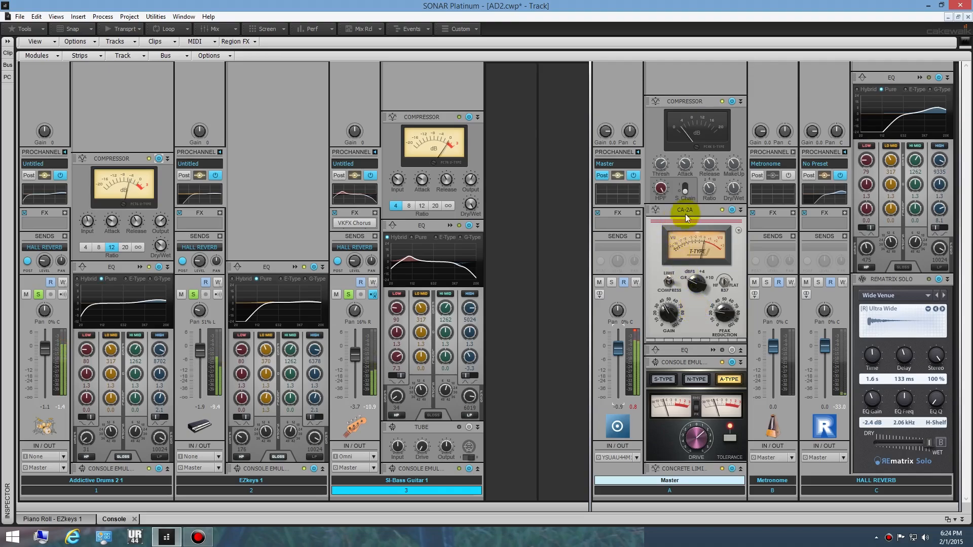
mouse_move(739, 133)
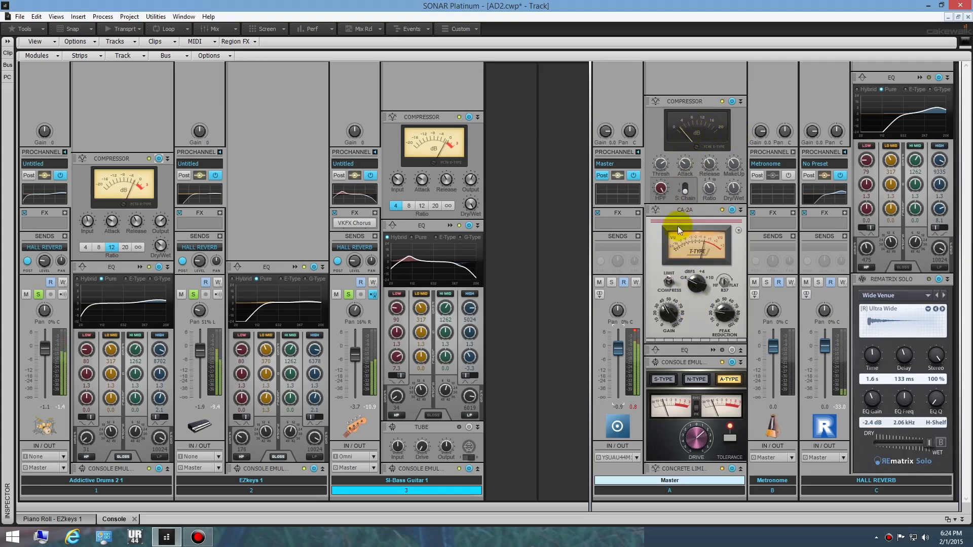
mouse_move(702, 263)
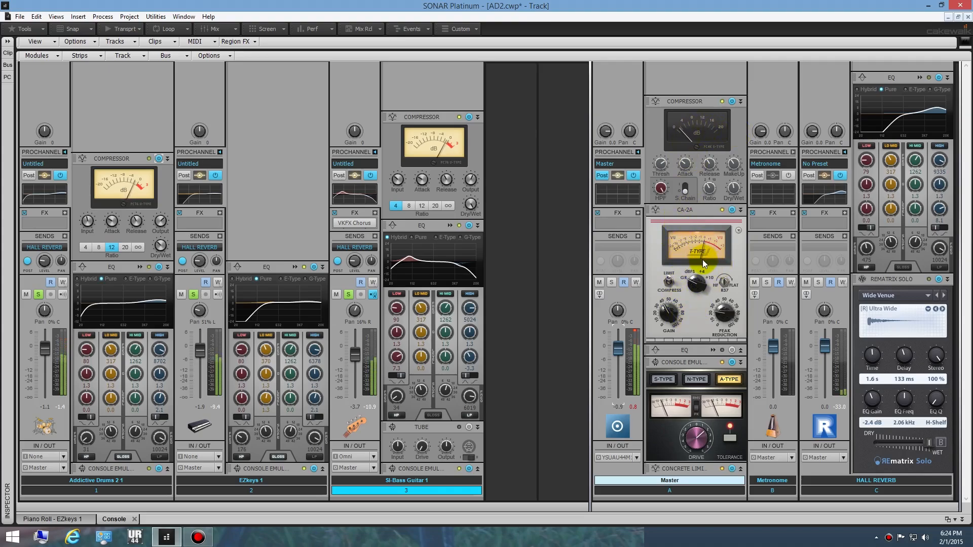
mouse_move(735, 273)
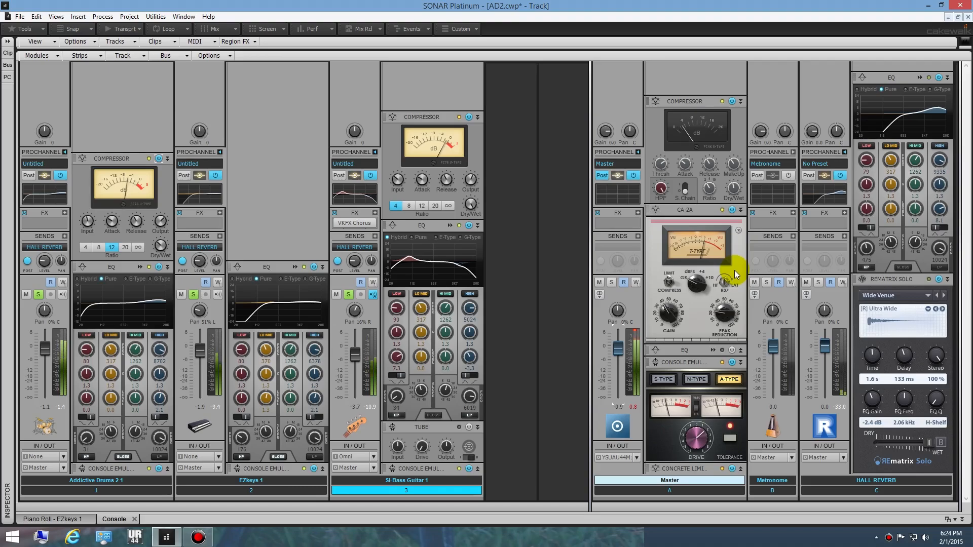
mouse_move(735, 274)
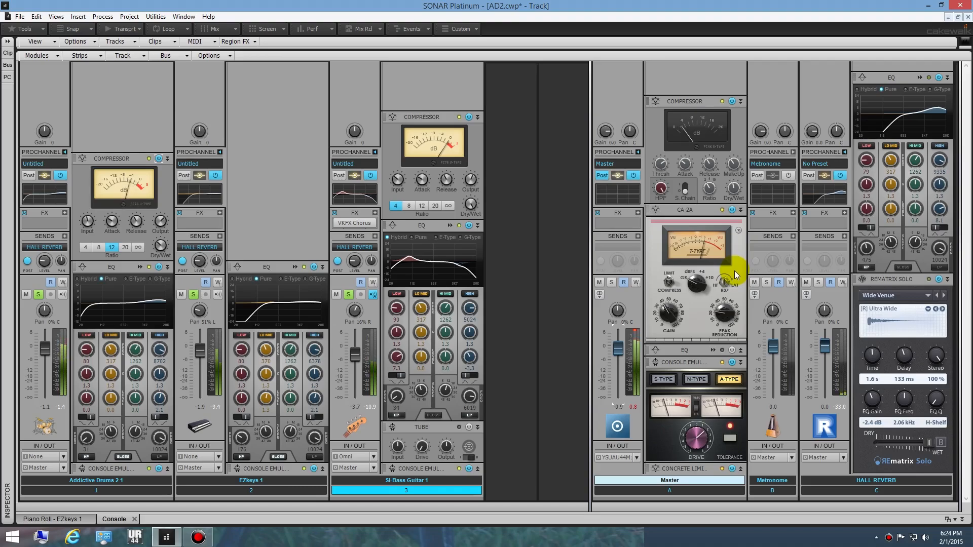
mouse_move(719, 301)
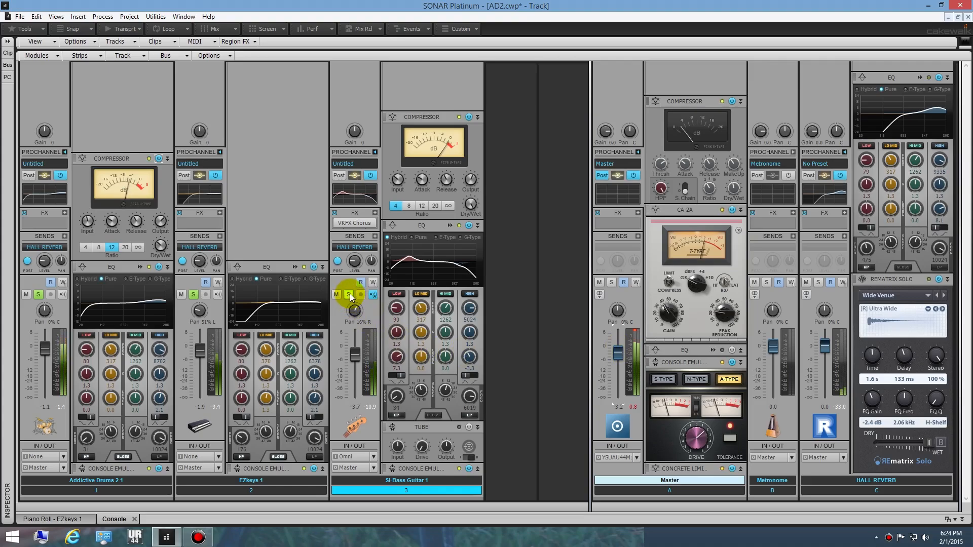
Turn off Solo on the SI-Bass Guitar 1 channel strip.
left_click(26, 294)
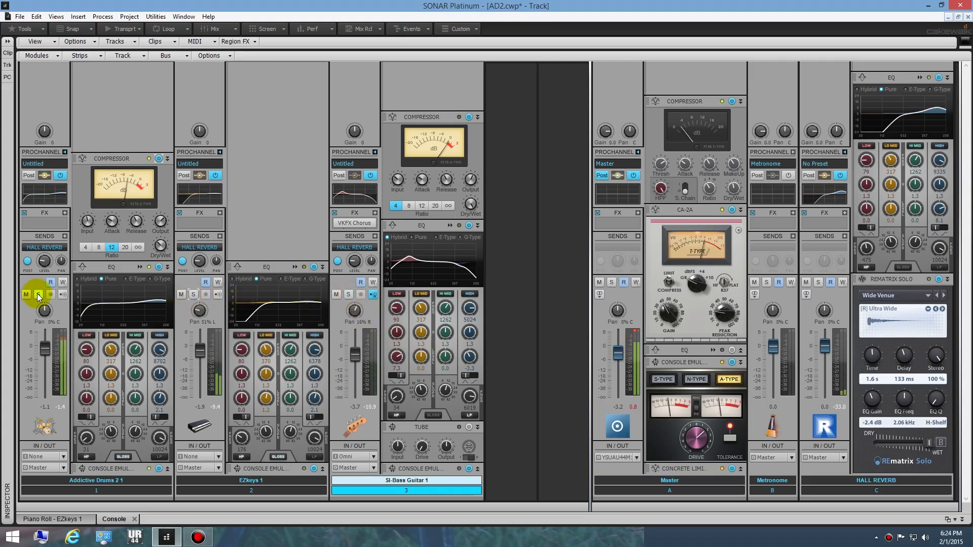